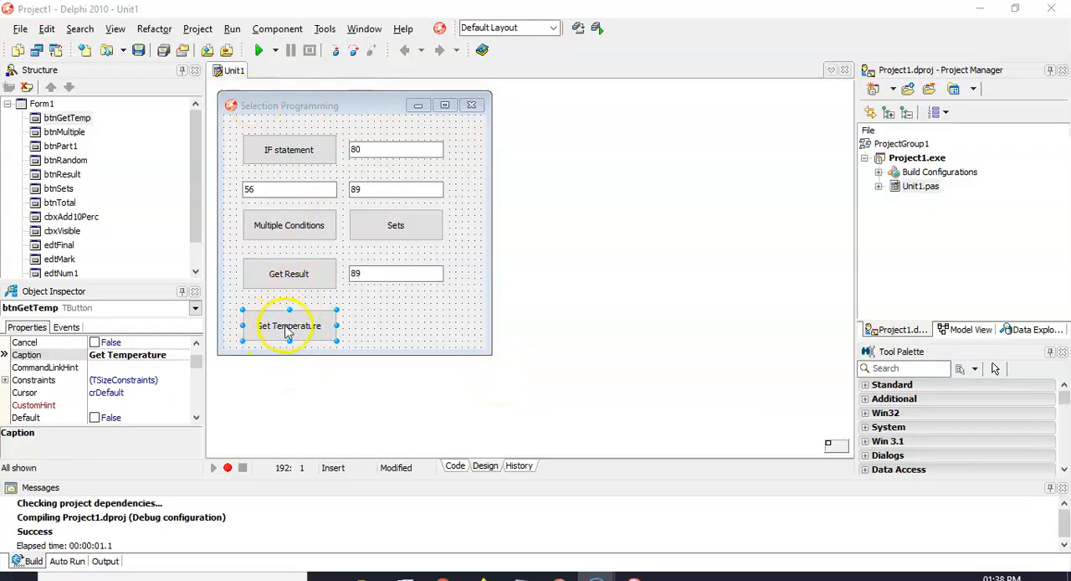
Step: Open btnGetTempClick and add blank lines below the iTemp := StrToInt(InputBox(...)) line
{"action": "double_click", "coordinate": [289, 326]}
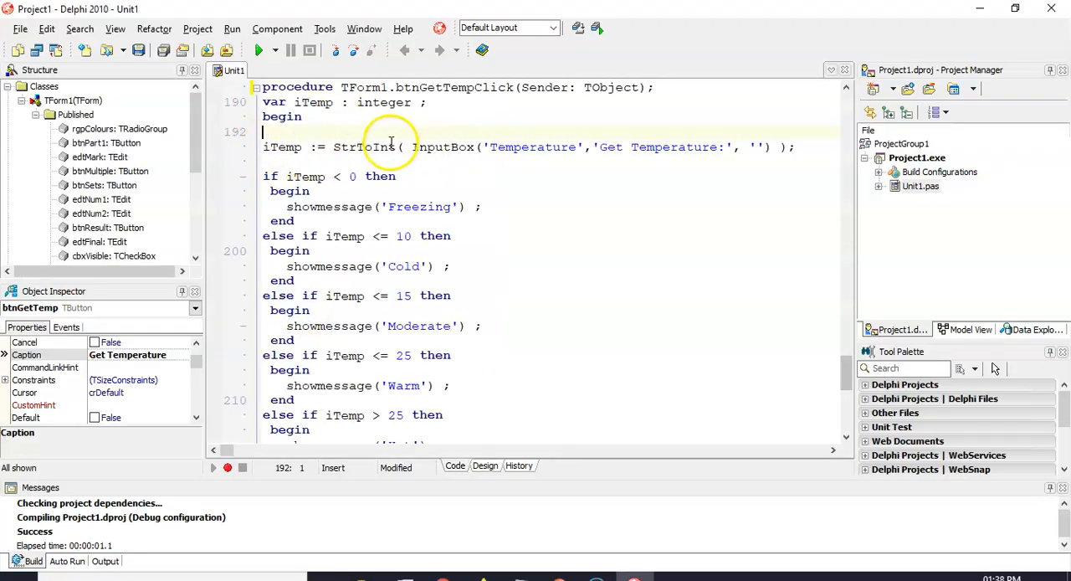
{"action": "double_click", "coordinate": [441, 147]}
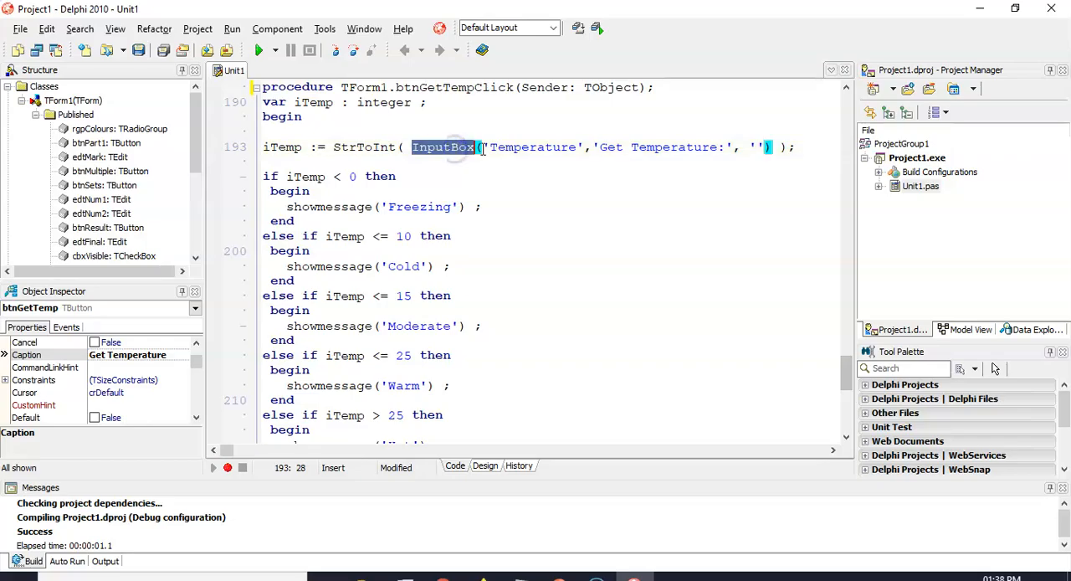
{"action": "mouse_move", "coordinate": [316, 163]}
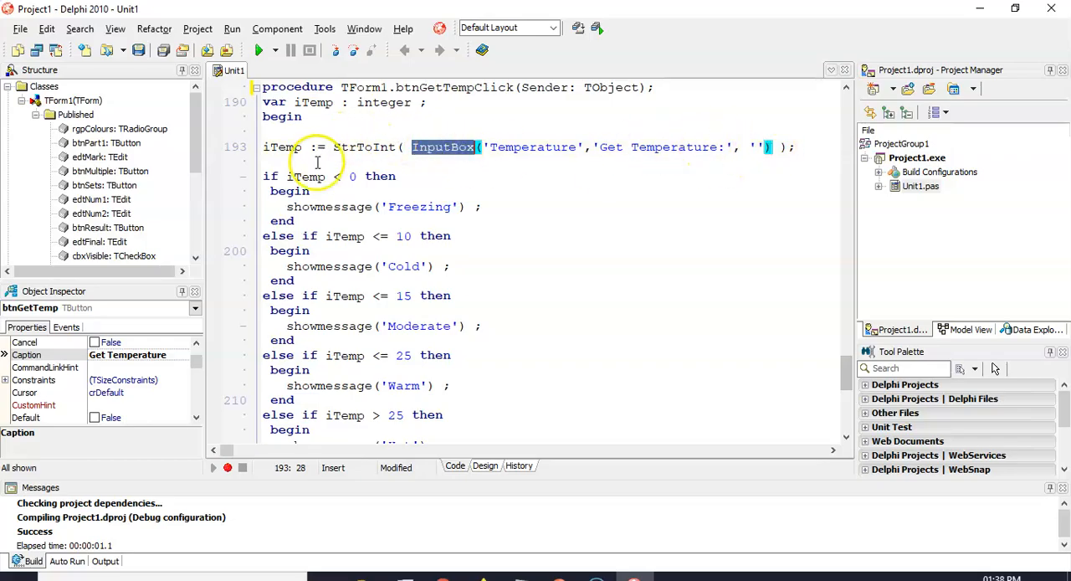
{"action": "mouse_move", "coordinate": [397, 374]}
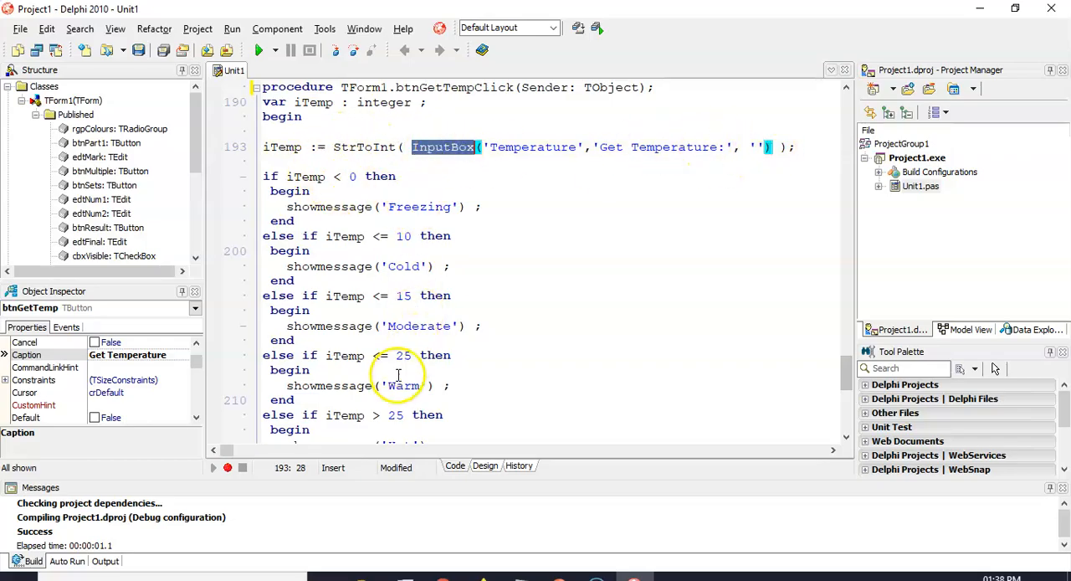
{"action": "scroll", "scroll_direction": "up", "scroll_amount": 3}
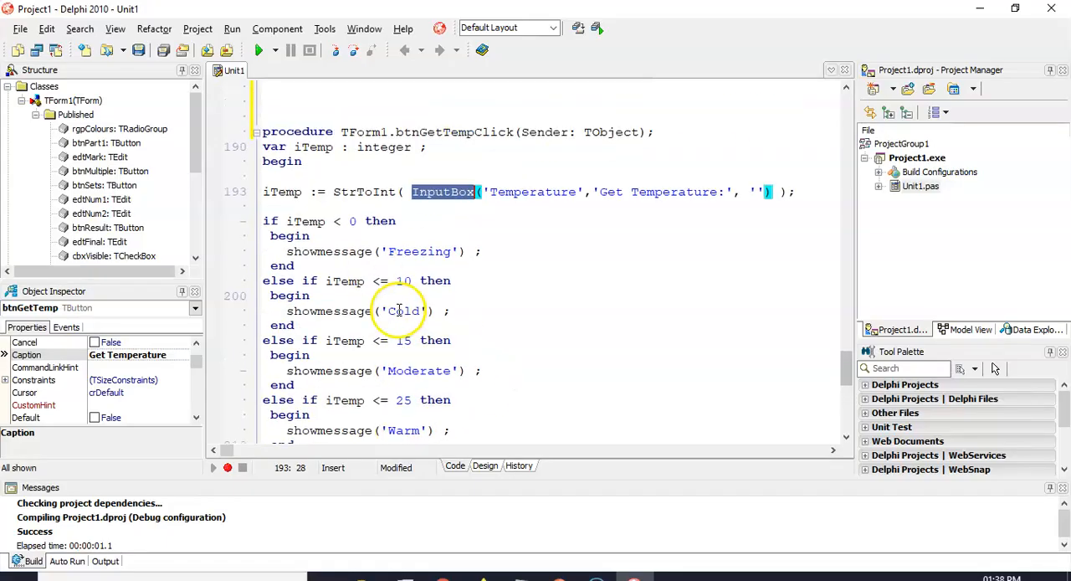
{"action": "scroll", "scroll_direction": "down", "scroll_amount": 3}
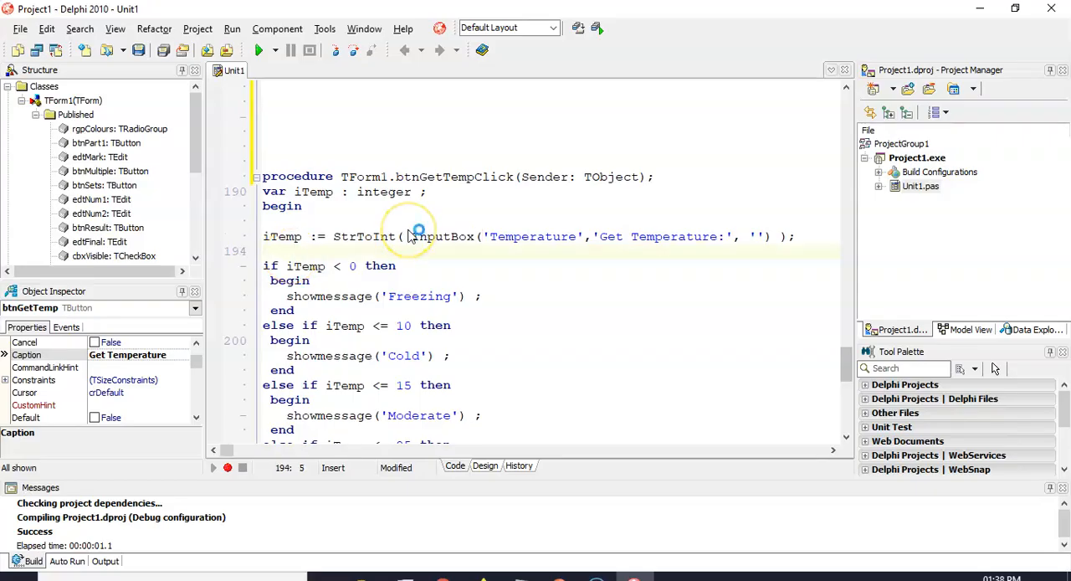
{"action": "key", "text": "Return"}
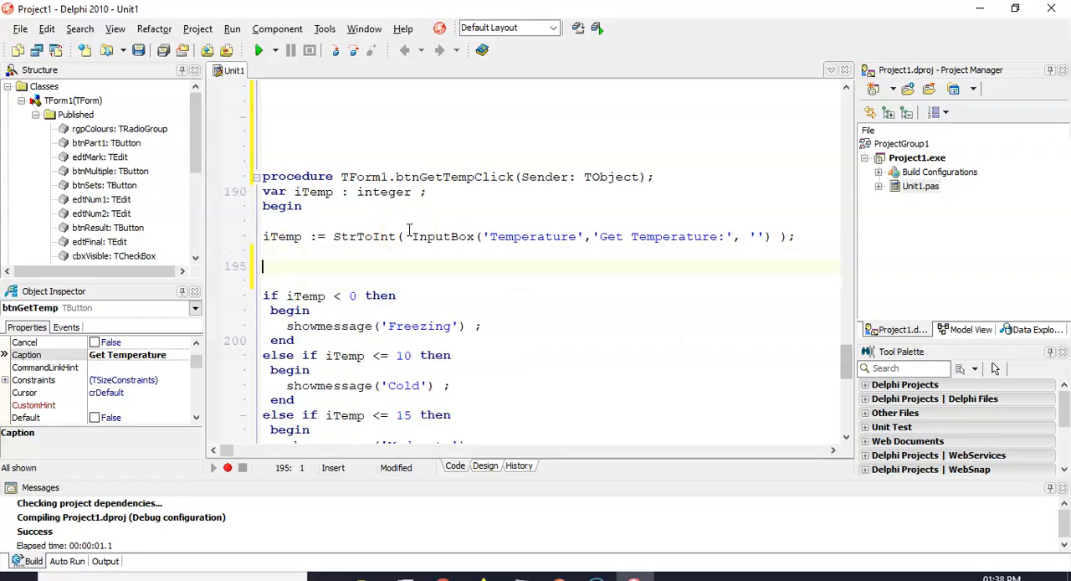
{"action": "double_click", "coordinate": [305, 296]}
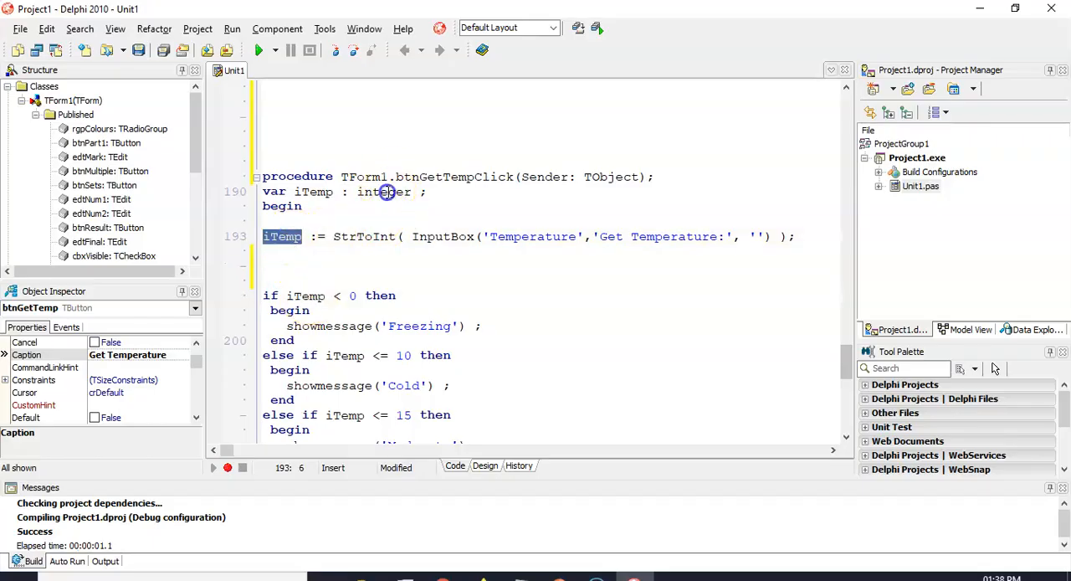
Step: Type an empty 'case iTemp of … end;' block commented '//end of case'
{"action": "left_click", "coordinate": [293, 267]}
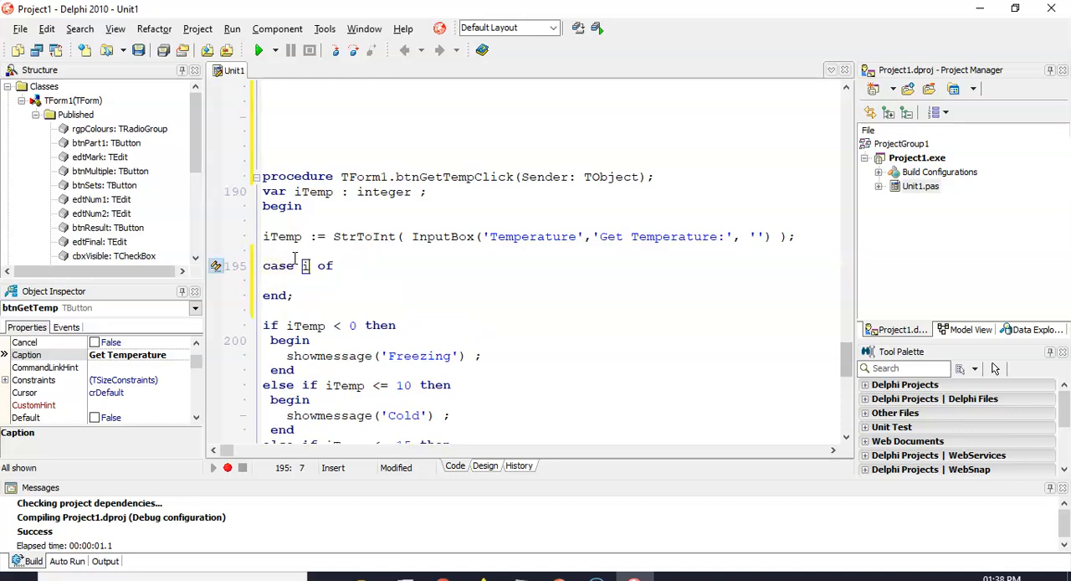
{"action": "type", "text": "iTemp"}
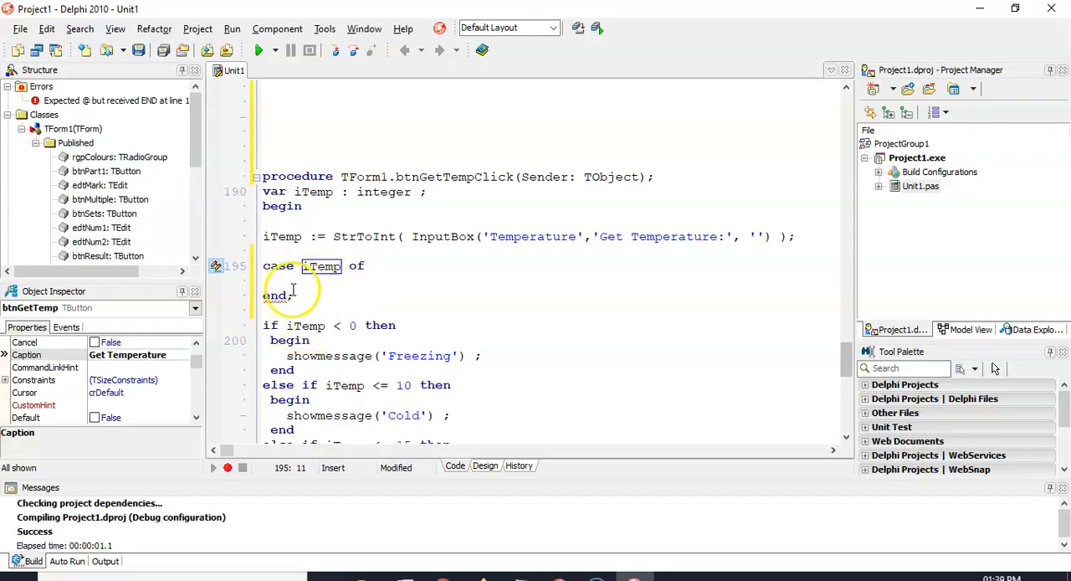
{"action": "type", "text": "//end"}
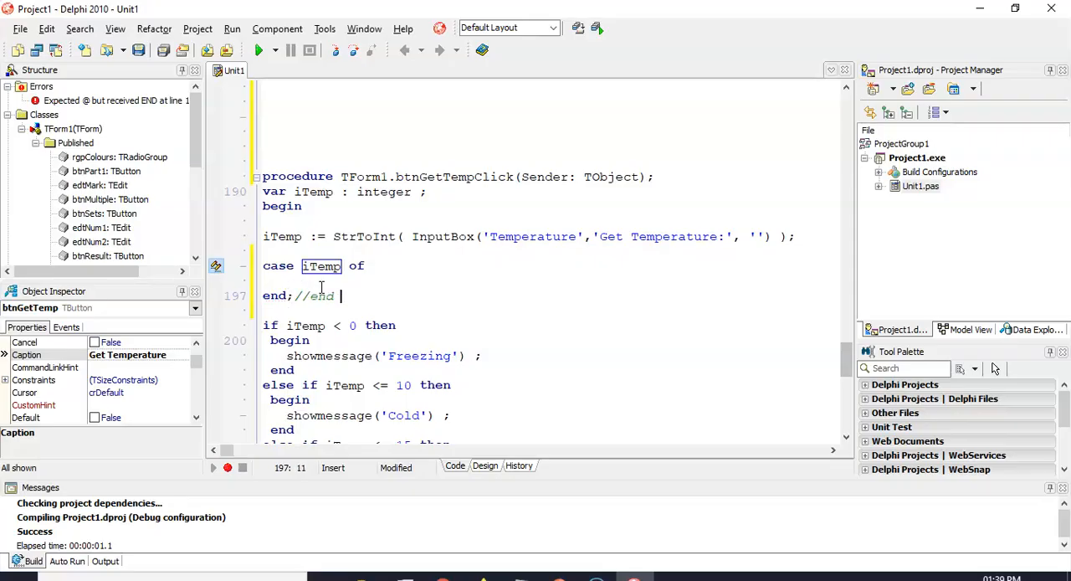
{"action": "type", "text": "of case"}
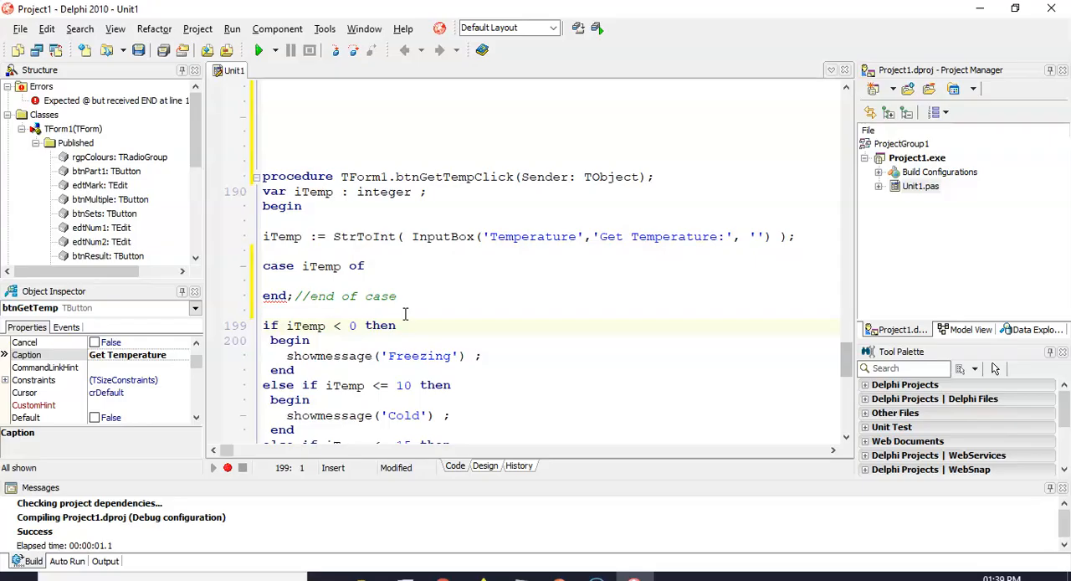
Step: Close the block comment after the old if-else chain's final end and return to the case block
{"action": "scroll", "scroll_direction": "down", "scroll_amount": 3}
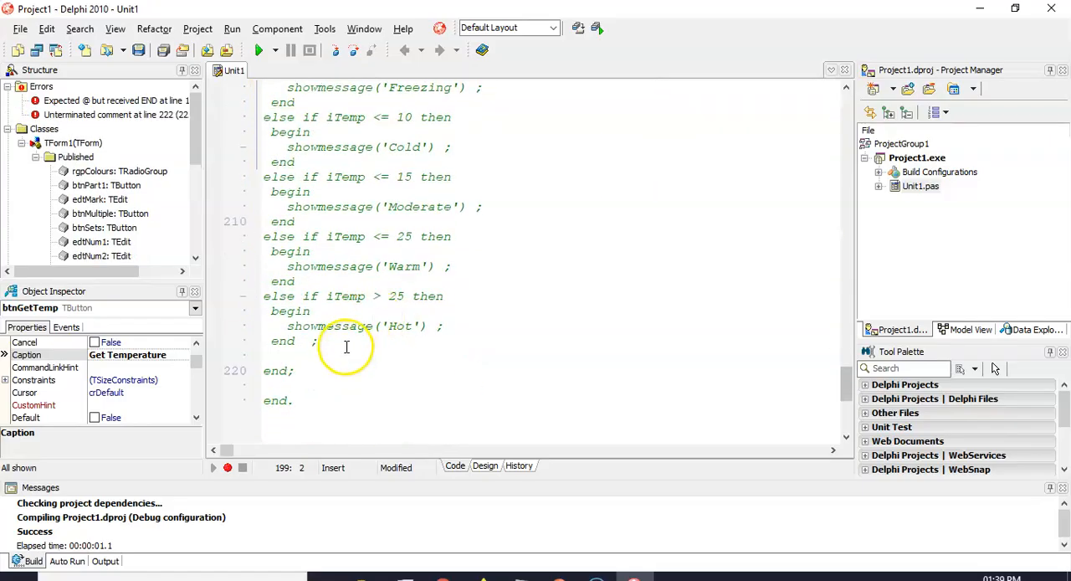
{"action": "left_click", "coordinate": [348, 341]}
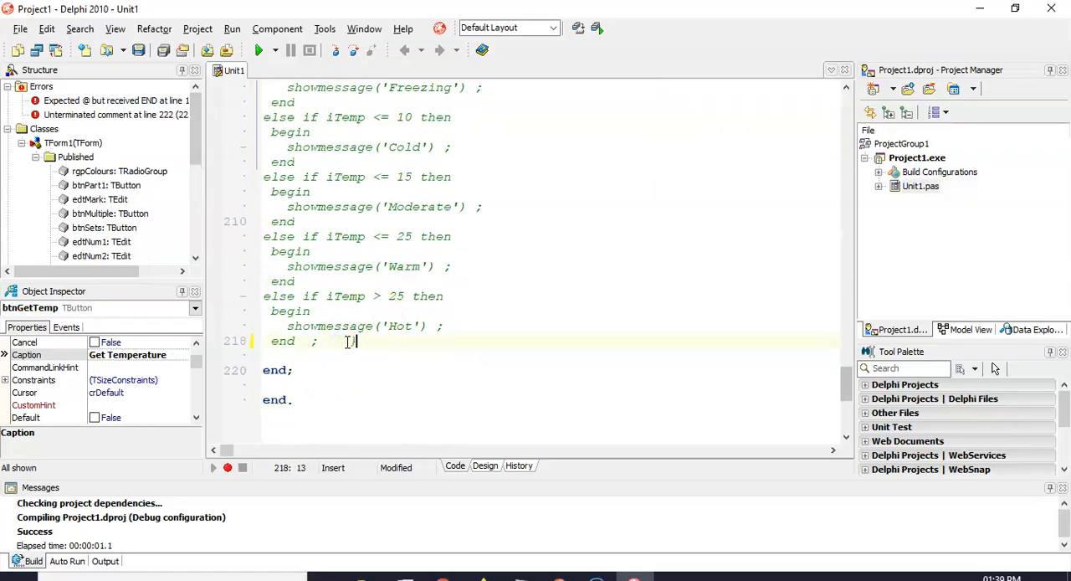
{"action": "scroll", "scroll_direction": "up", "scroll_amount": 3}
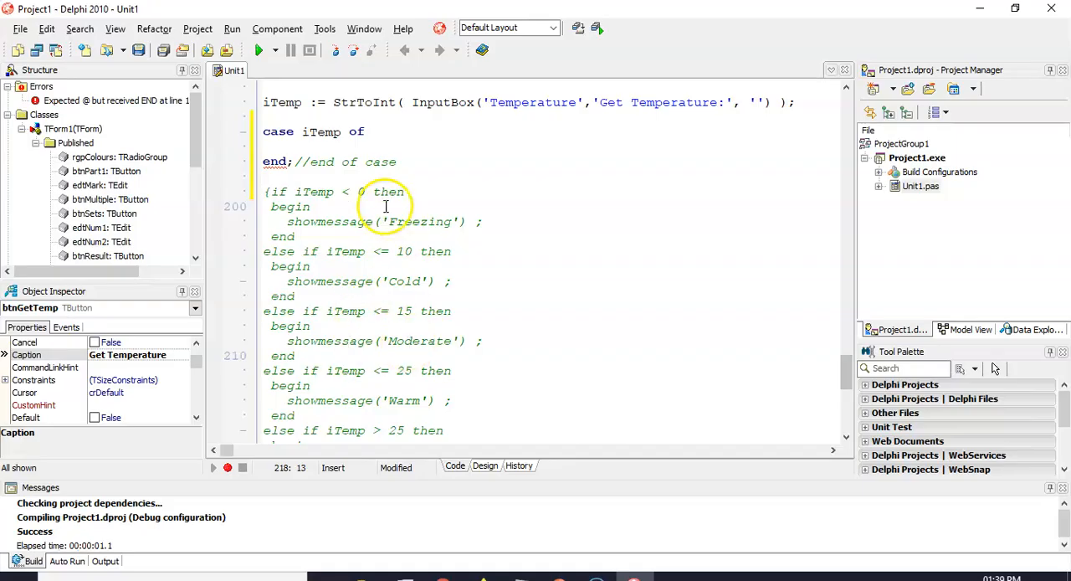
{"action": "scroll", "scroll_direction": "up", "scroll_amount": 3}
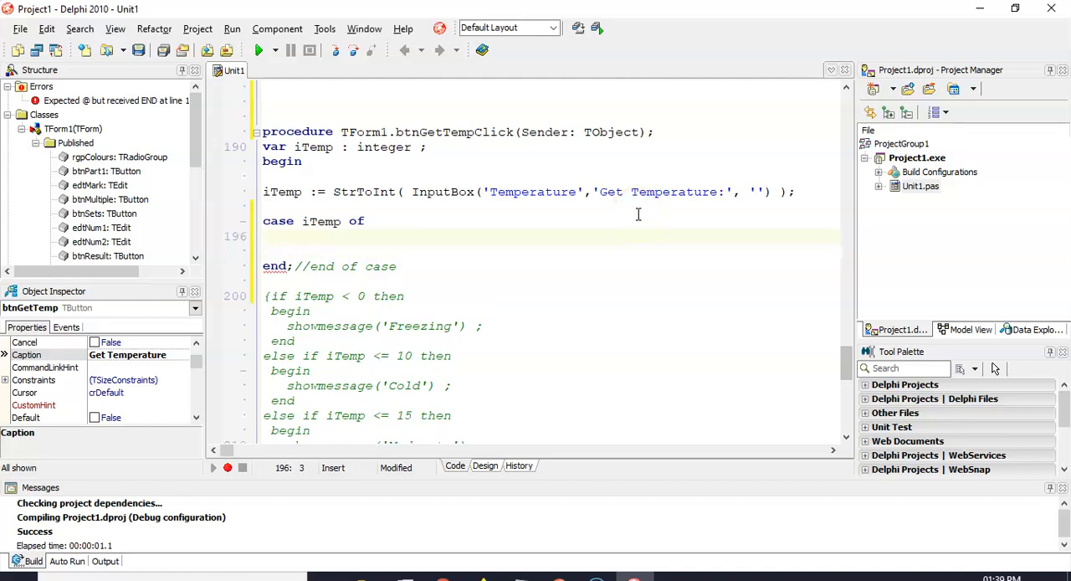
Step: Add the case branch '<0 : showmessage('Freezing')' with a new line below
{"action": "type", "text": "<0"}
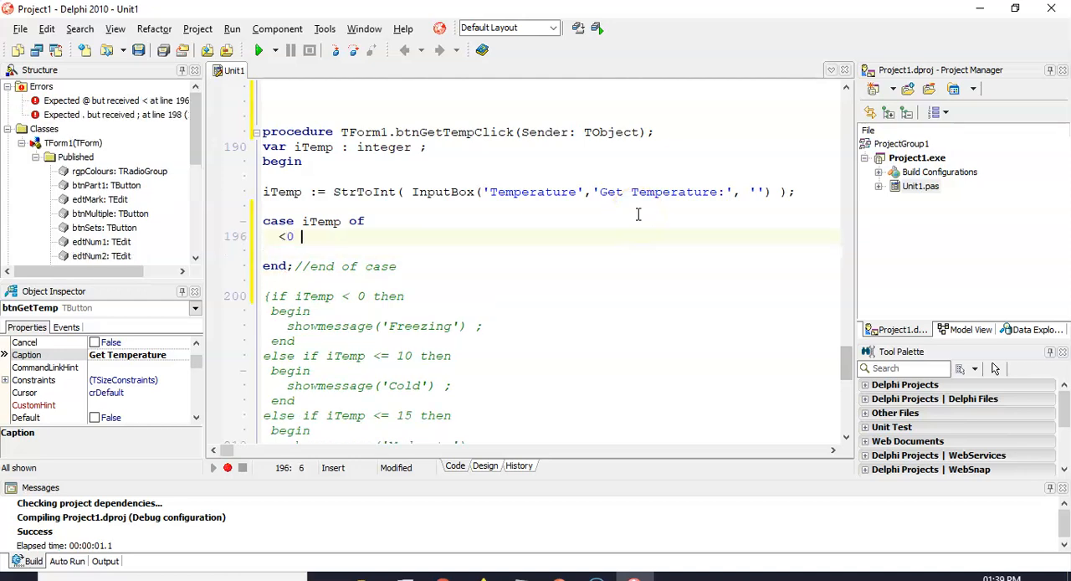
{"action": "type", "text": ":"}
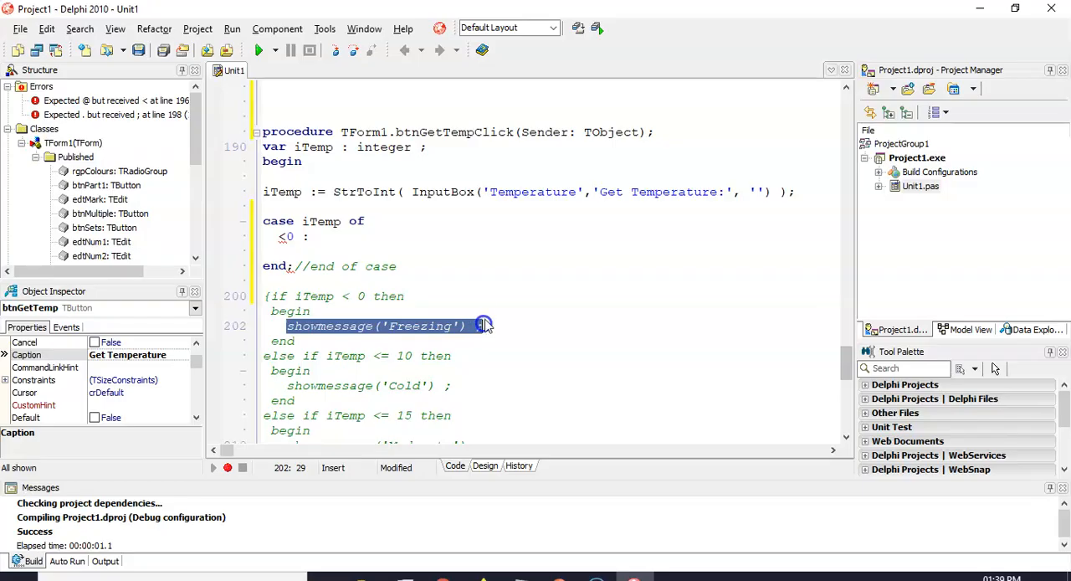
{"action": "mouse_move", "coordinate": [365, 248]}
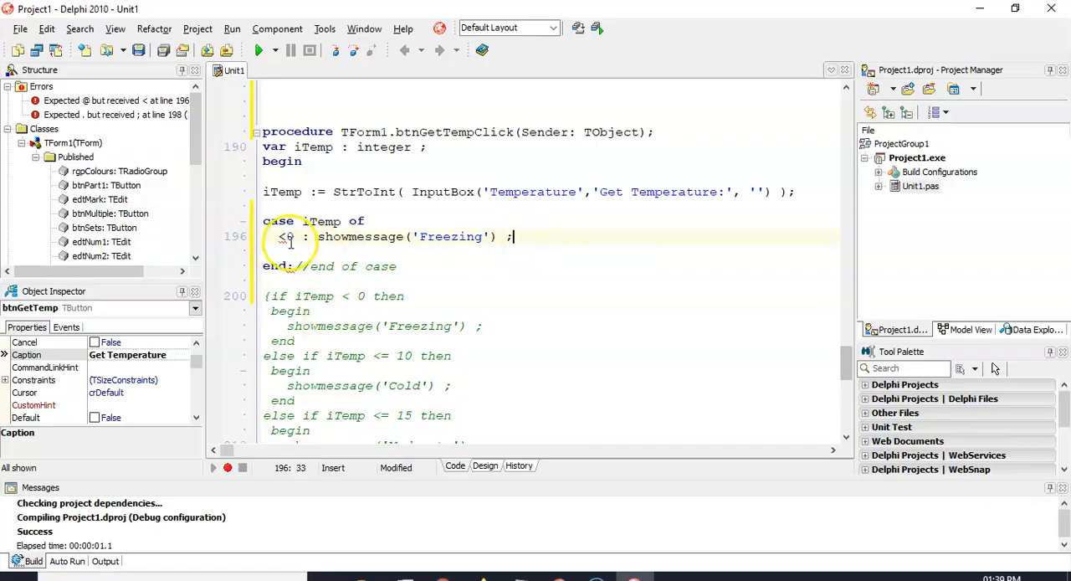
{"action": "mouse_move", "coordinate": [613, 244]}
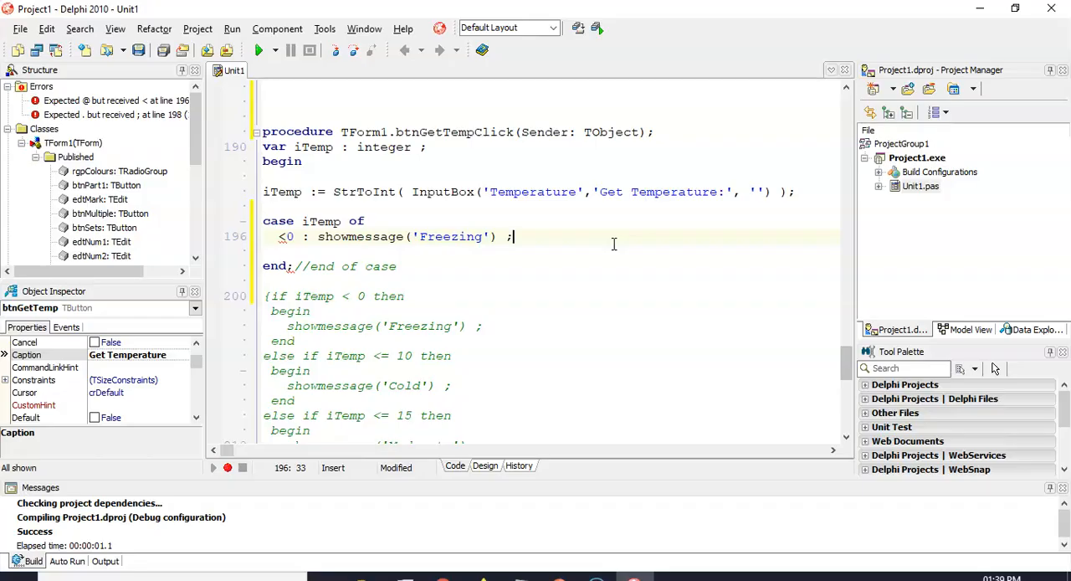
{"action": "key", "text": "Return"}
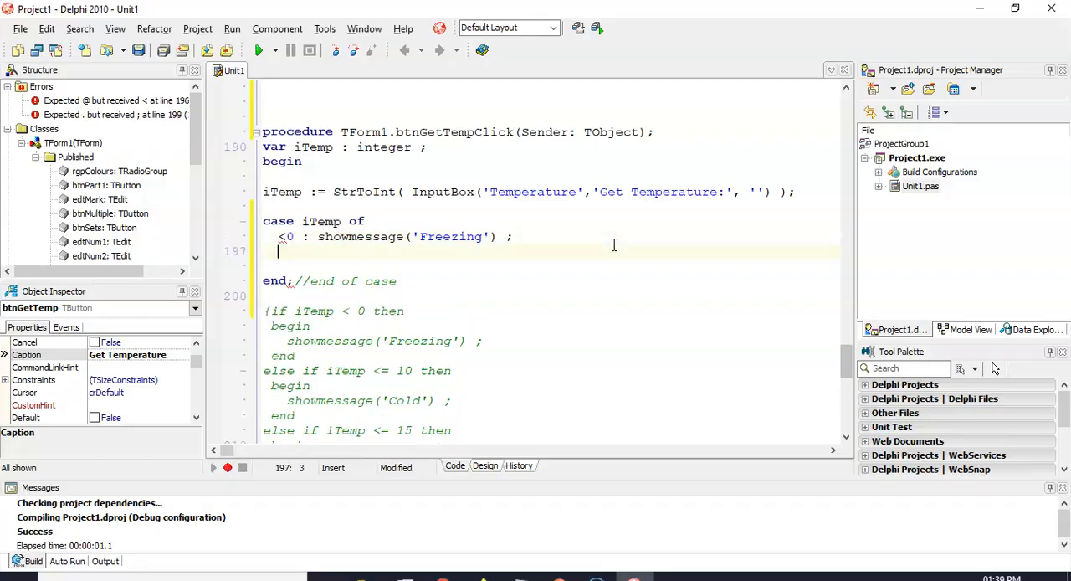
Step: Run the program, getting E2029 'Expression expected but < found' at line 196
{"action": "left_click", "coordinate": [259, 51]}
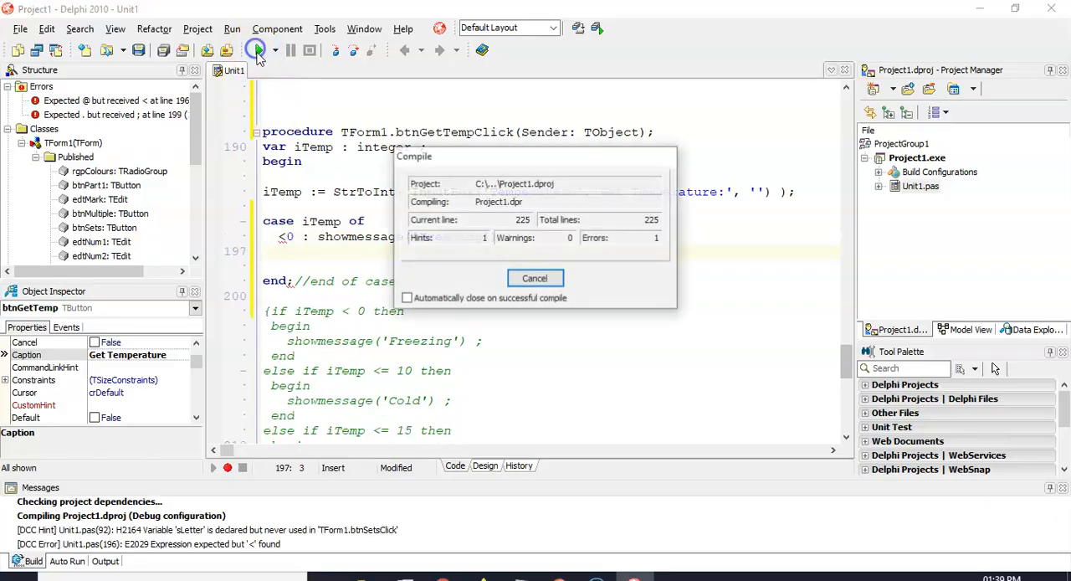
{"action": "left_click", "coordinate": [534, 278]}
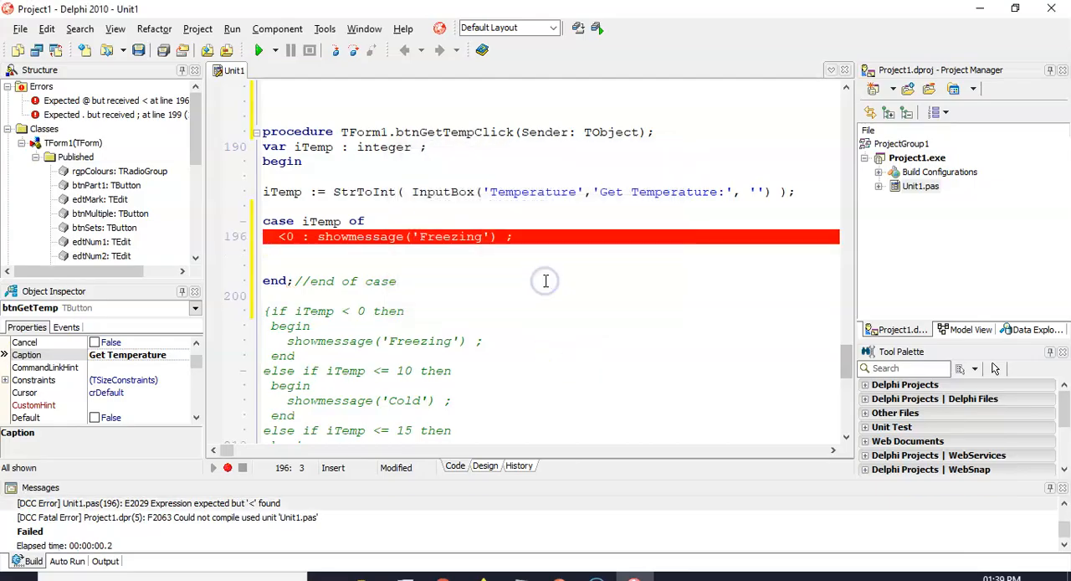
{"action": "mouse_move", "coordinate": [284, 247]}
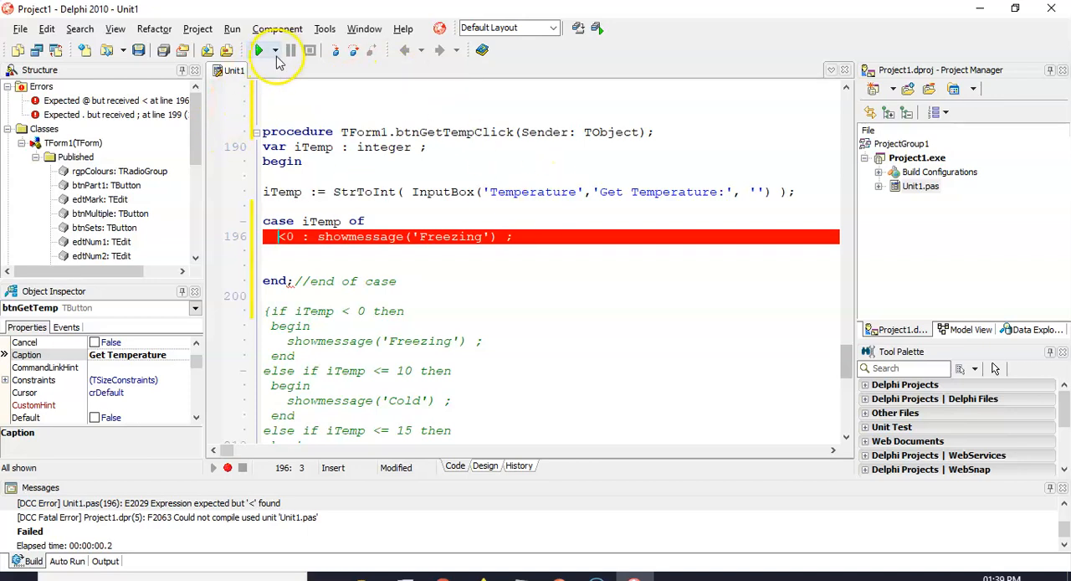
{"action": "mouse_move", "coordinate": [301, 125]}
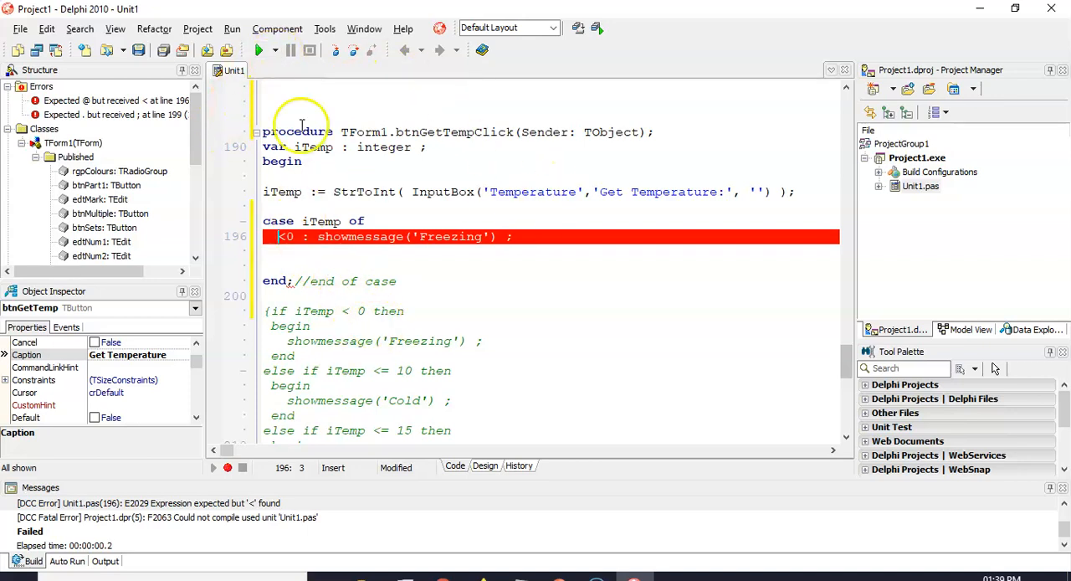
{"action": "mouse_move", "coordinate": [260, 69]}
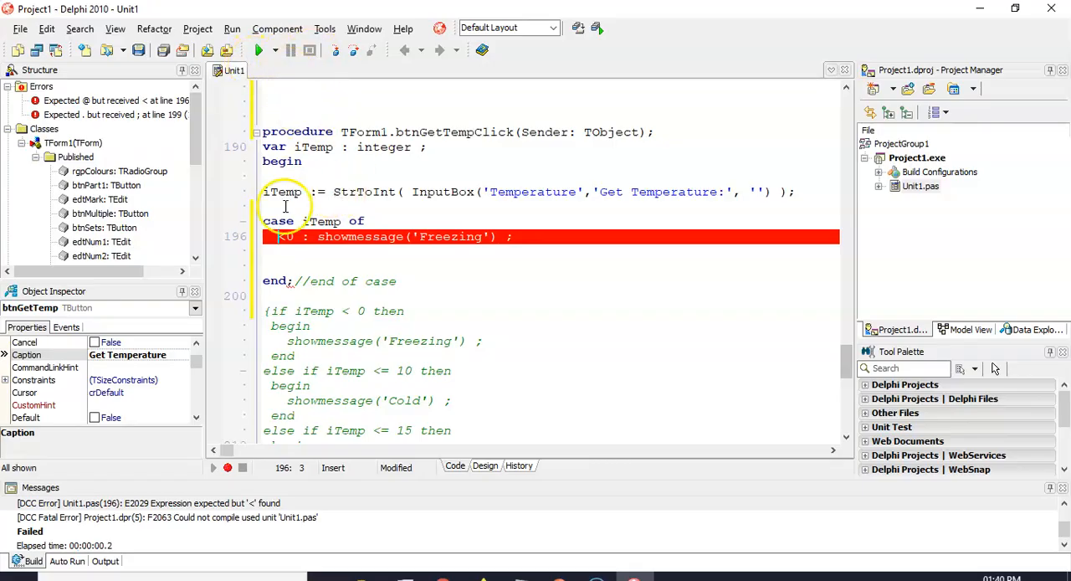
Step: Change the Freezing branch label to -100..0 and move to a new line below it
{"action": "left_click", "coordinate": [281, 236]}
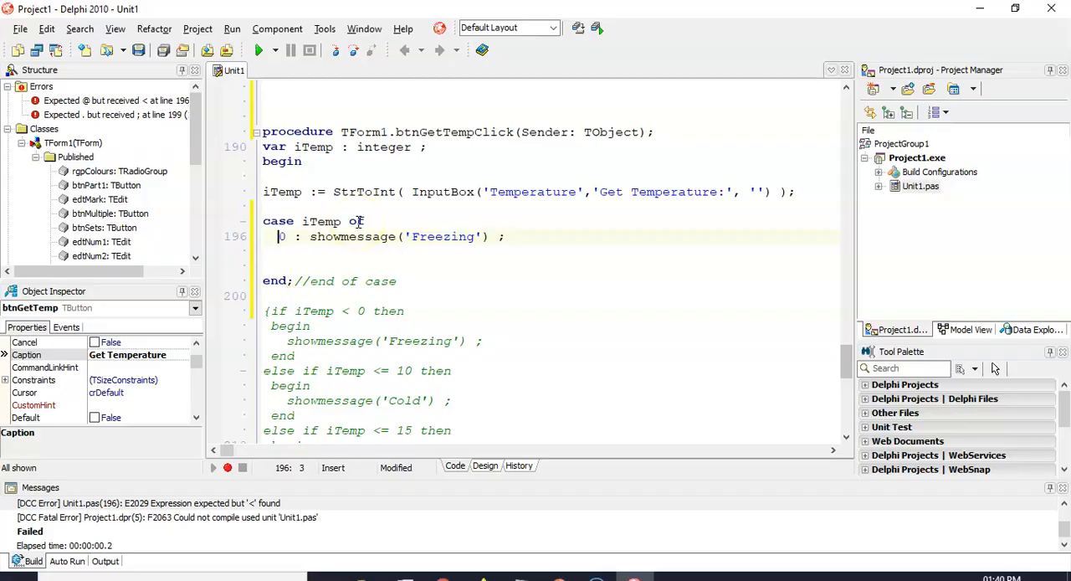
{"action": "type", "text": "-100"}
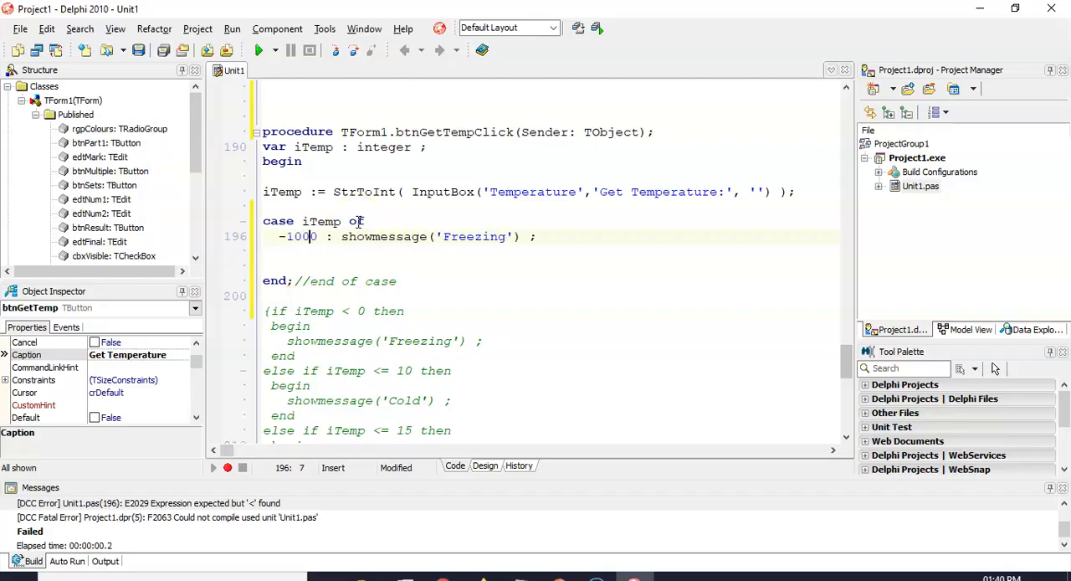
{"action": "type", "text": "..0"}
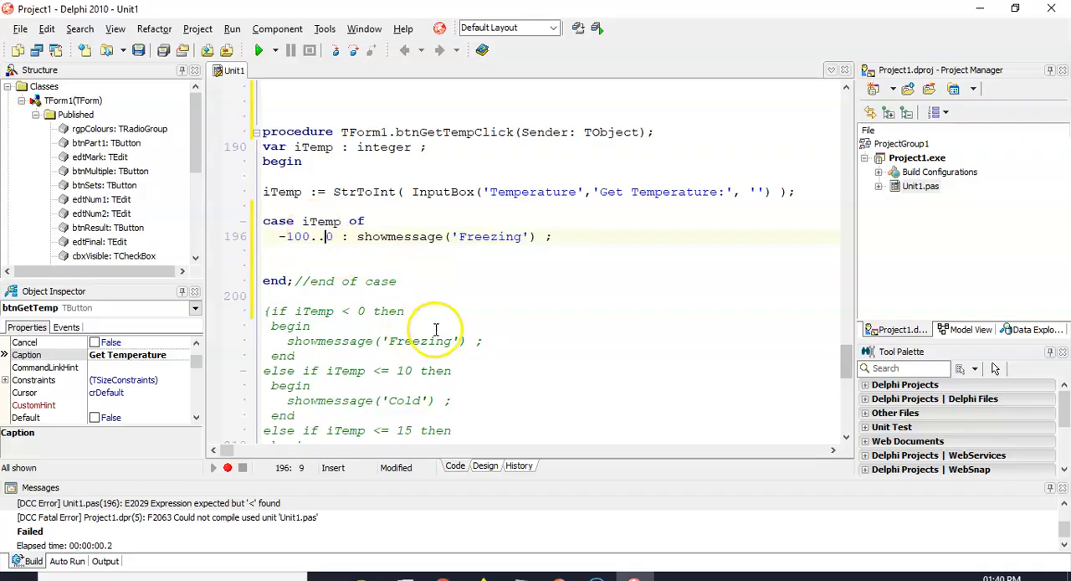
{"action": "left_click", "coordinate": [615, 234]}
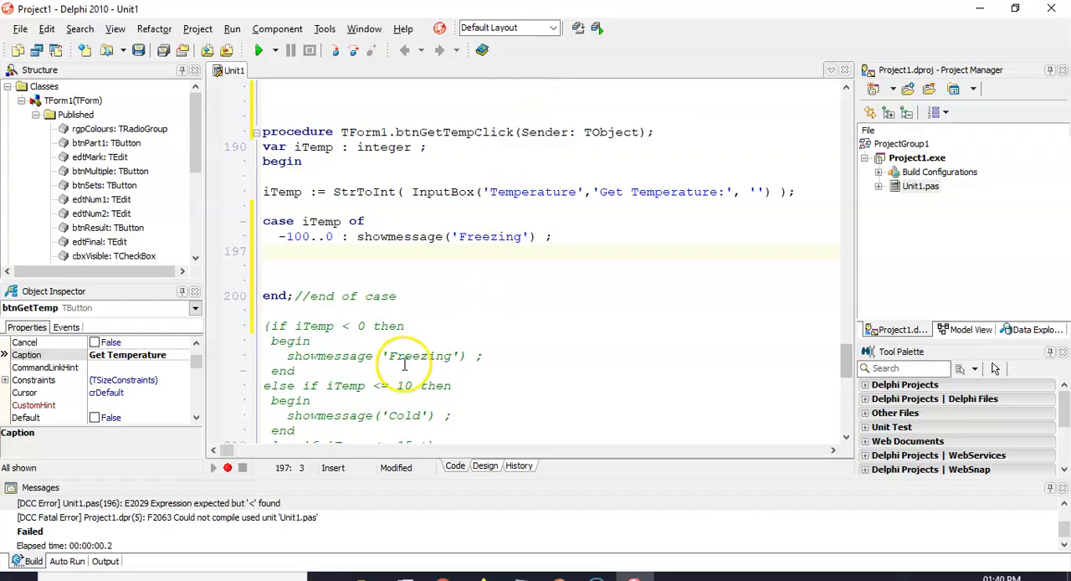
{"action": "left_click", "coordinate": [402, 386]}
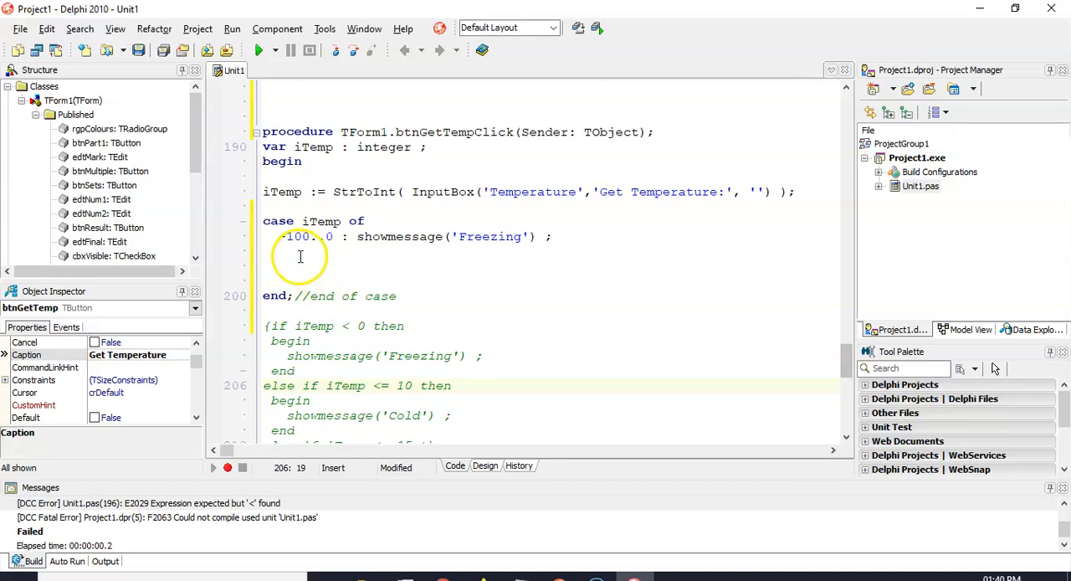
Step: Add a 1..10 case branch showing the message Cold
{"action": "type", "text": "1"}
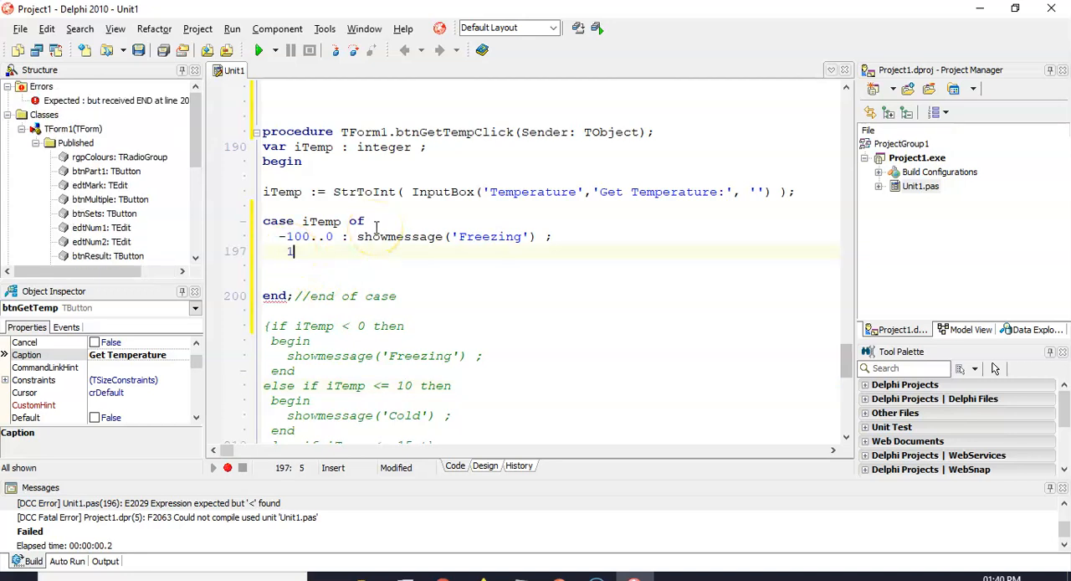
{"action": "type", "text": "..10"}
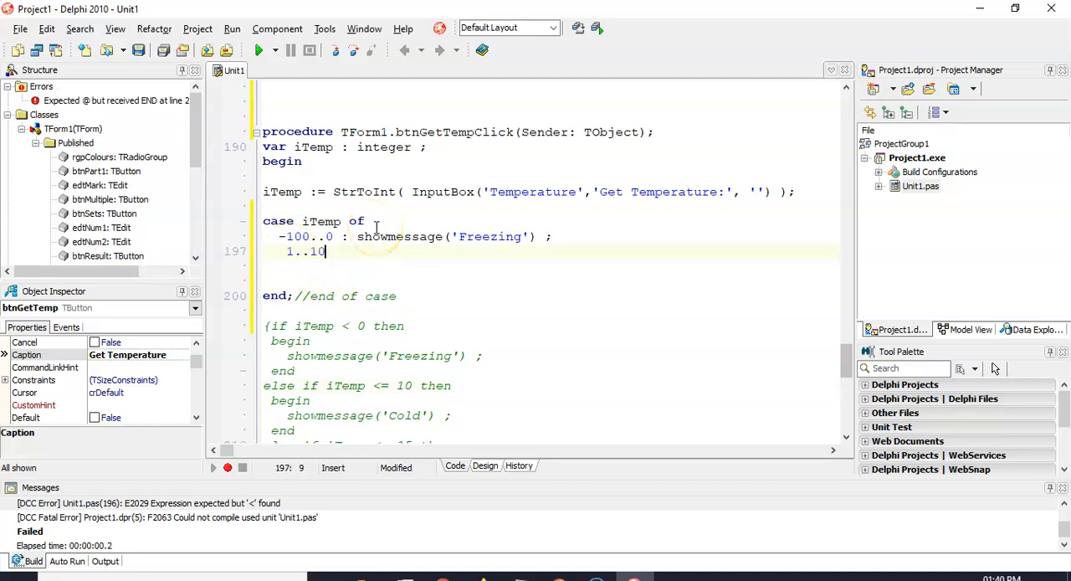
{"action": "type", "text": ": showmessage('') ;"}
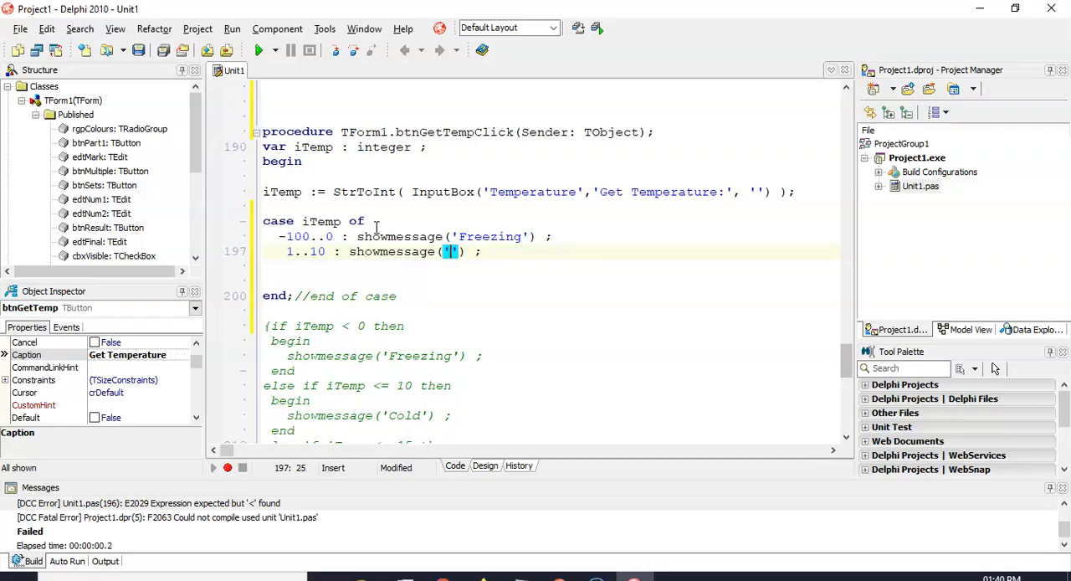
{"action": "type", "text": "Cold"}
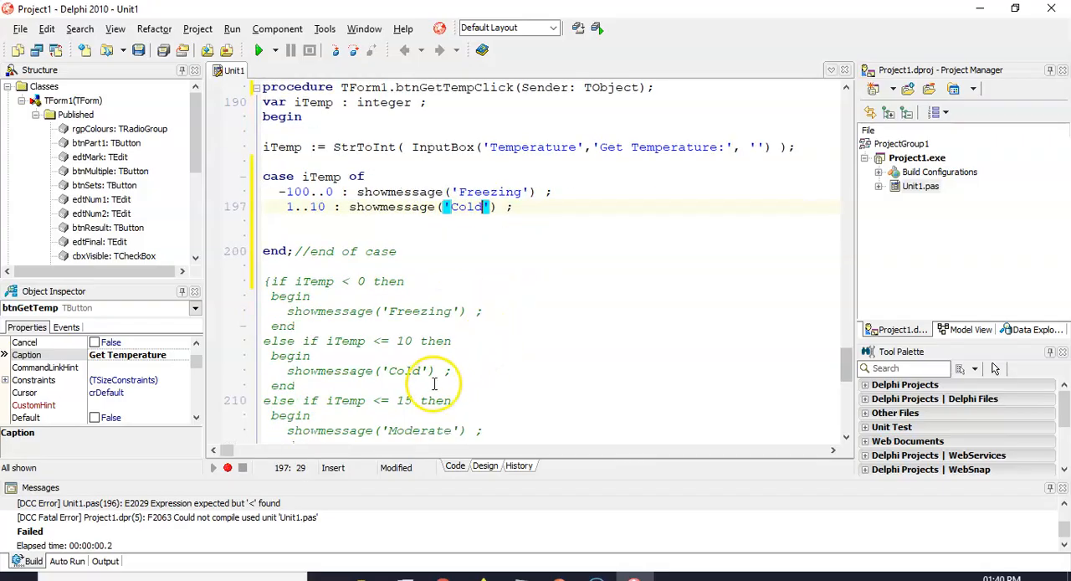
{"action": "mouse_move", "coordinate": [393, 370]}
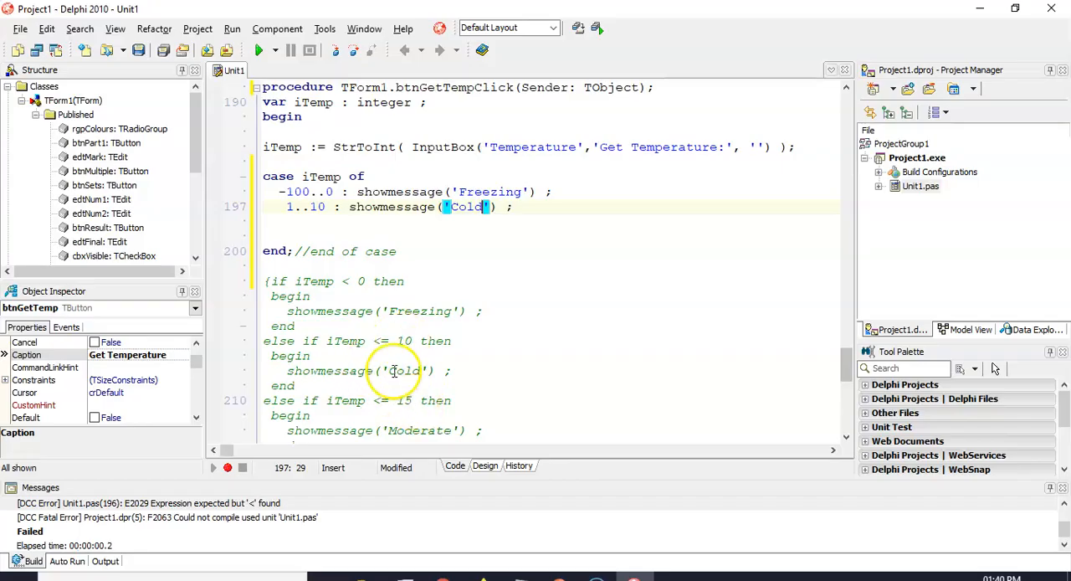
Step: Add a case branch up to 15 showing the message Moderate
{"action": "type", "text": "1"}
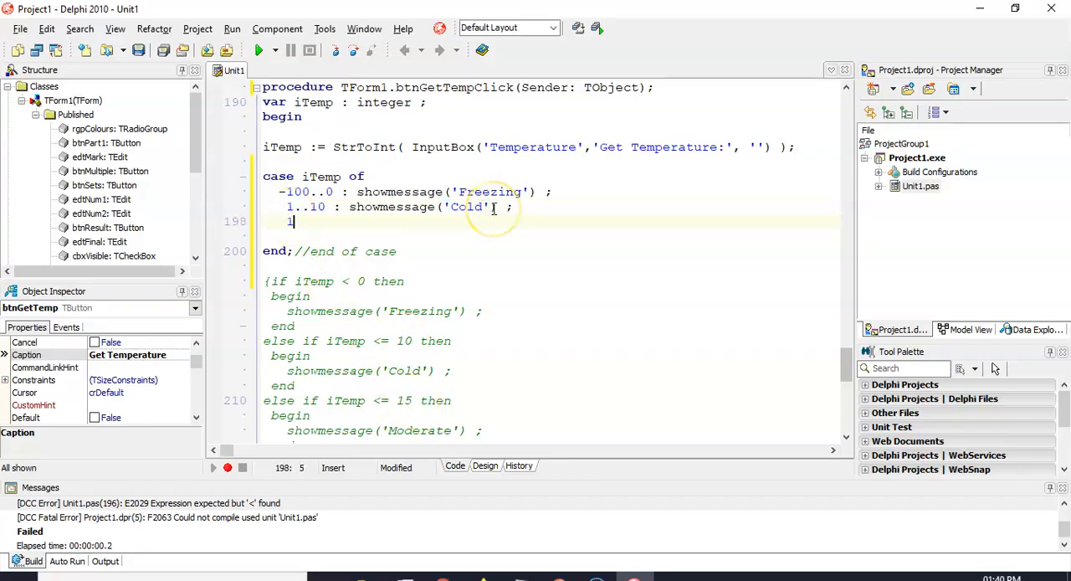
{"action": "type", "text": "10..15"}
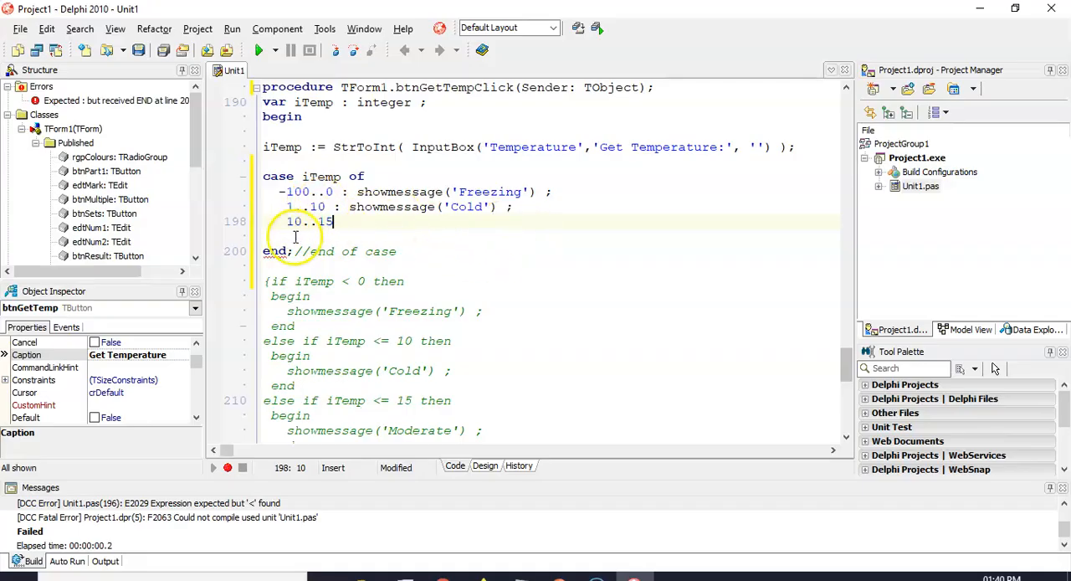
{"action": "type", "text": "1"}
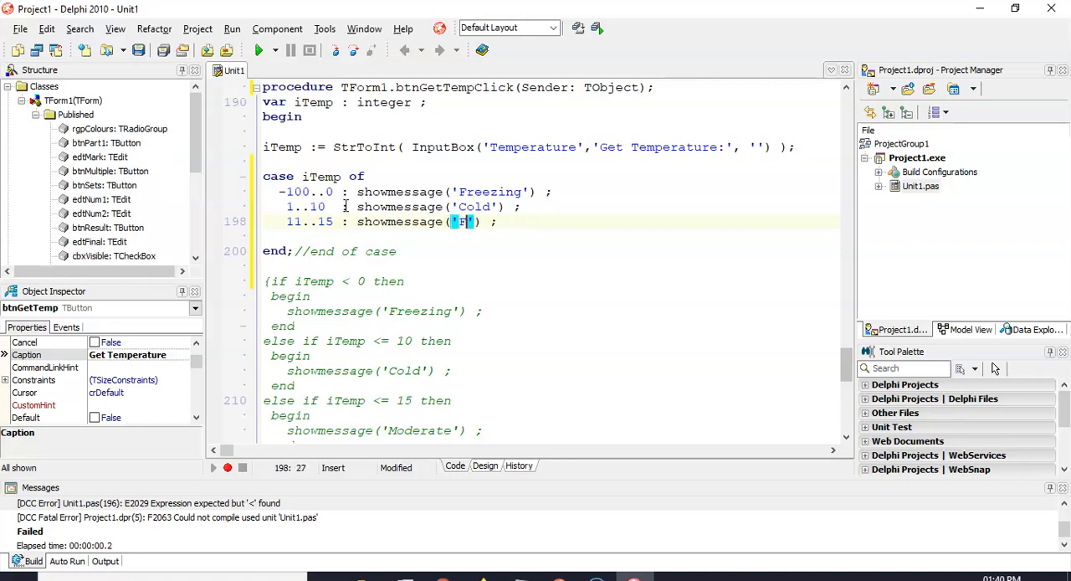
{"action": "type", "text": "Moder"}
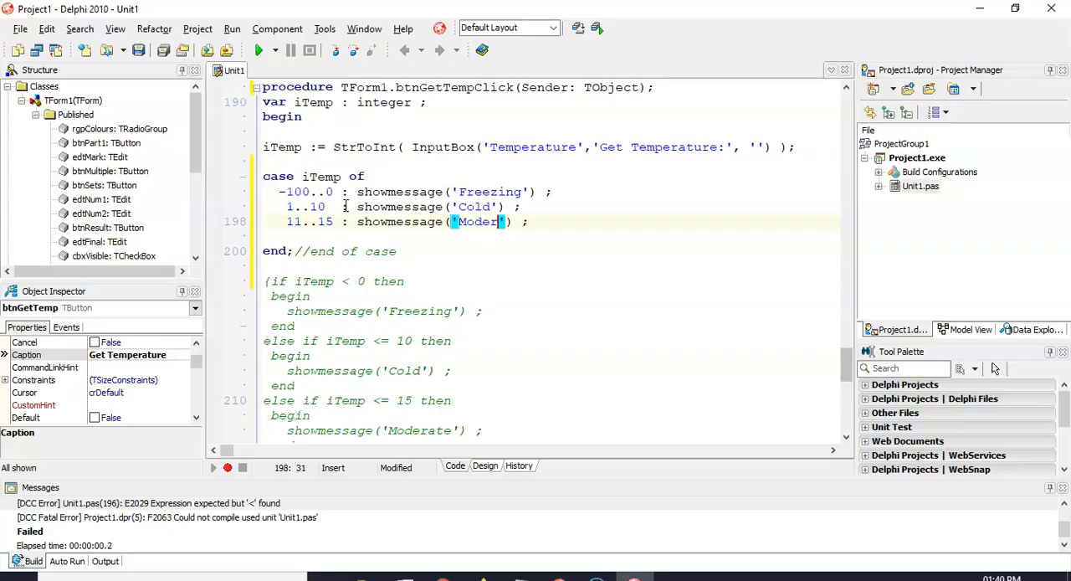
{"action": "type", "text": "ate"}
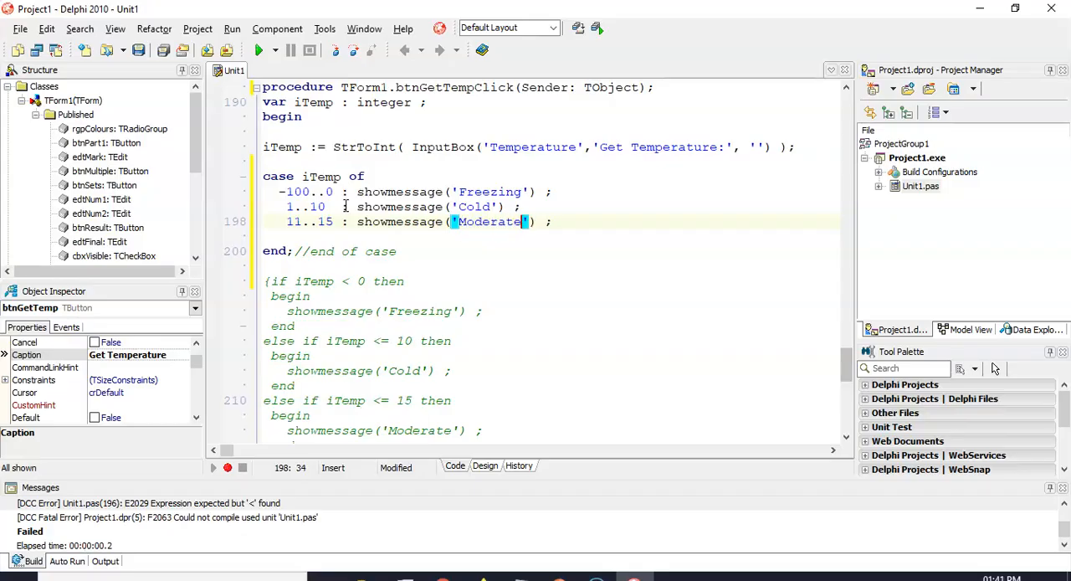
{"action": "scroll", "scroll_direction": "down", "scroll_amount": 3}
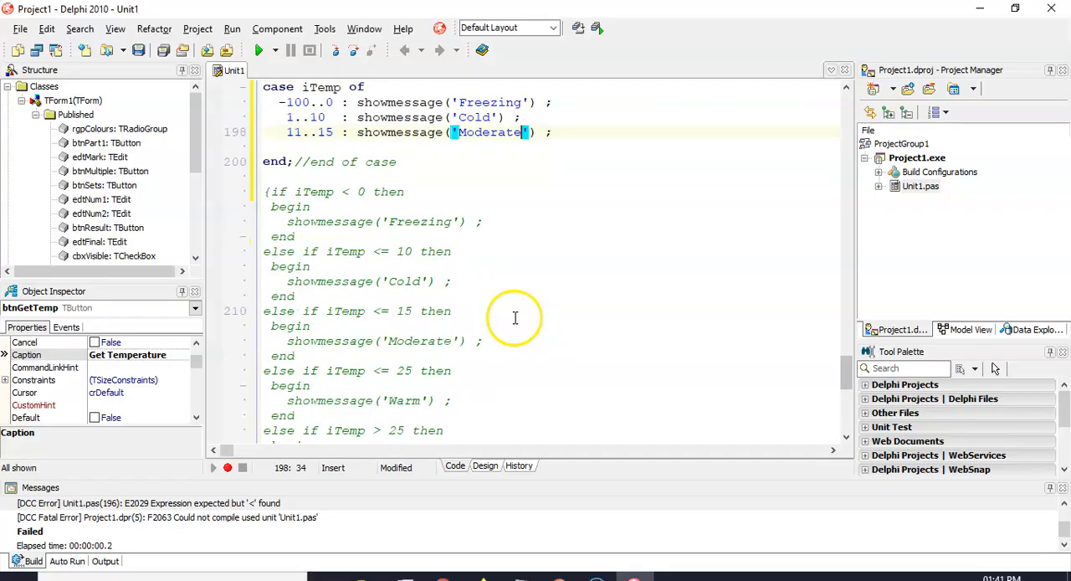
{"action": "scroll", "scroll_direction": "up", "scroll_amount": 3}
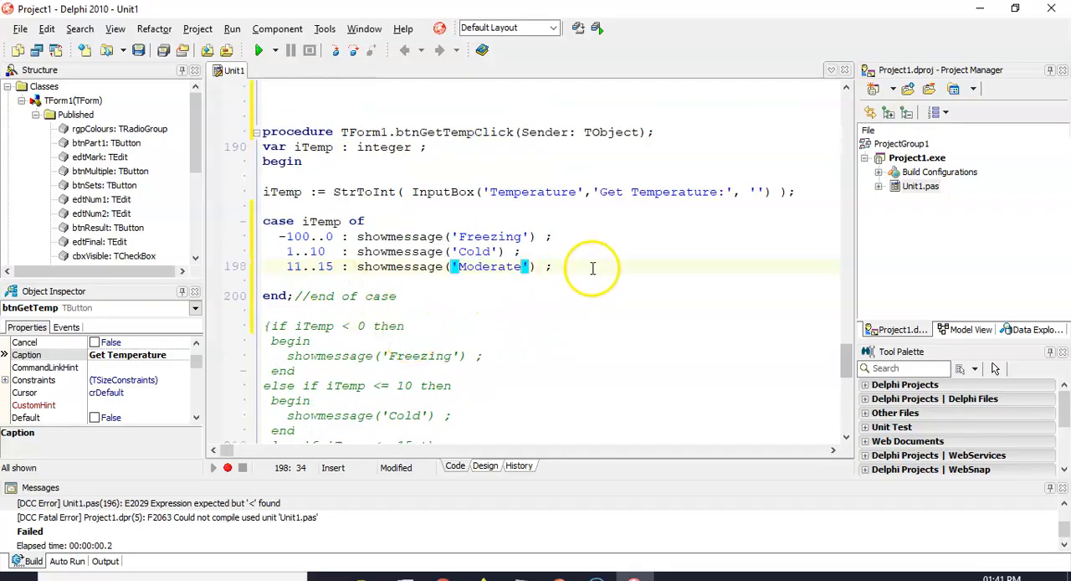
Step: Add a 16..25 branch showing Warm, adapted from the Freezing message line
{"action": "key", "text": "Return"}
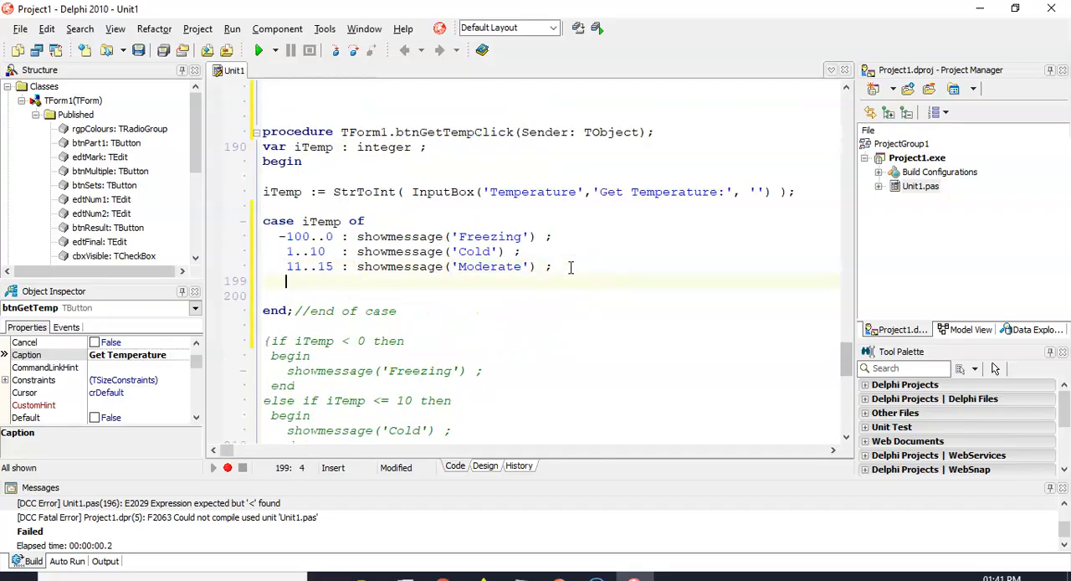
{"action": "type", "text": "16.."}
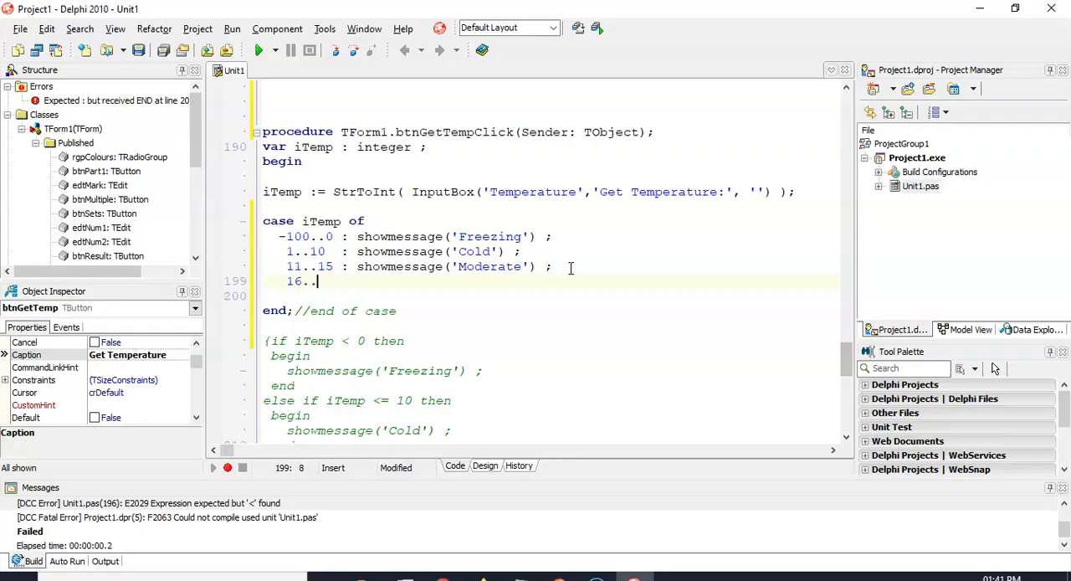
{"action": "type", "text": "25 :"}
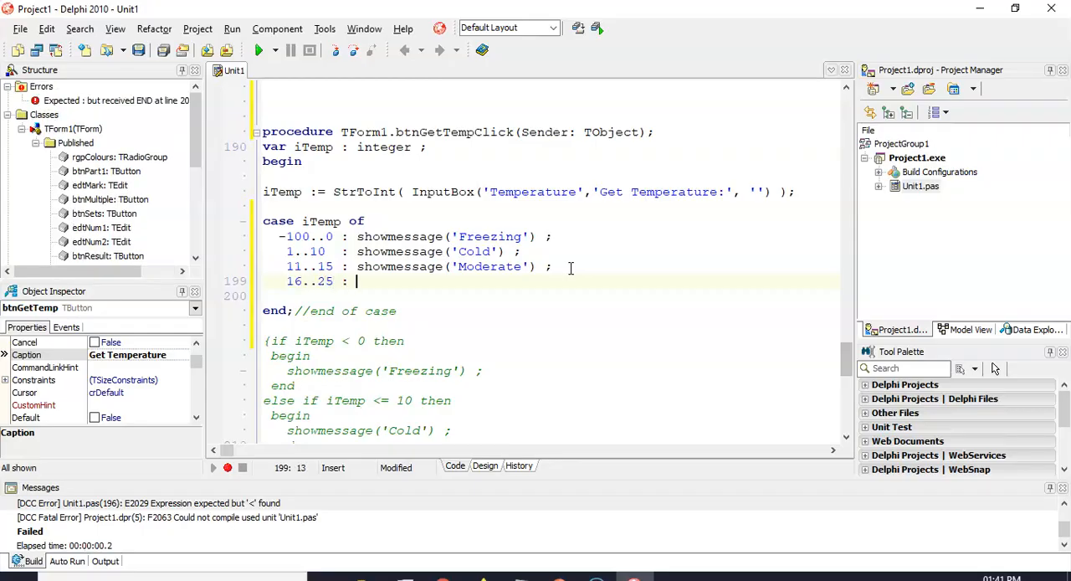
{"action": "type", "text": "showmessage('Freezing') ;"}
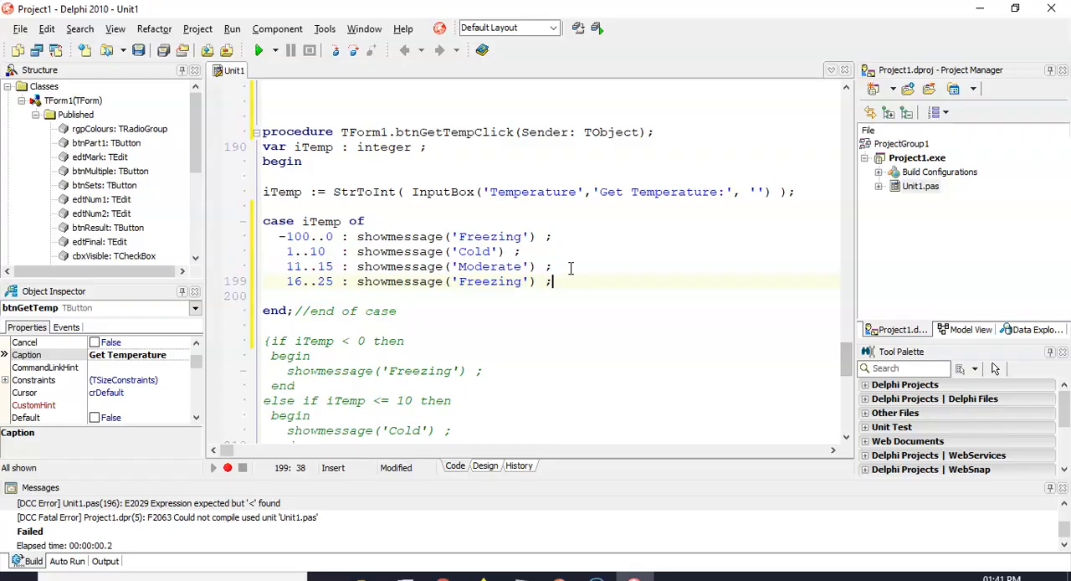
{"action": "double_click", "coordinate": [490, 282]}
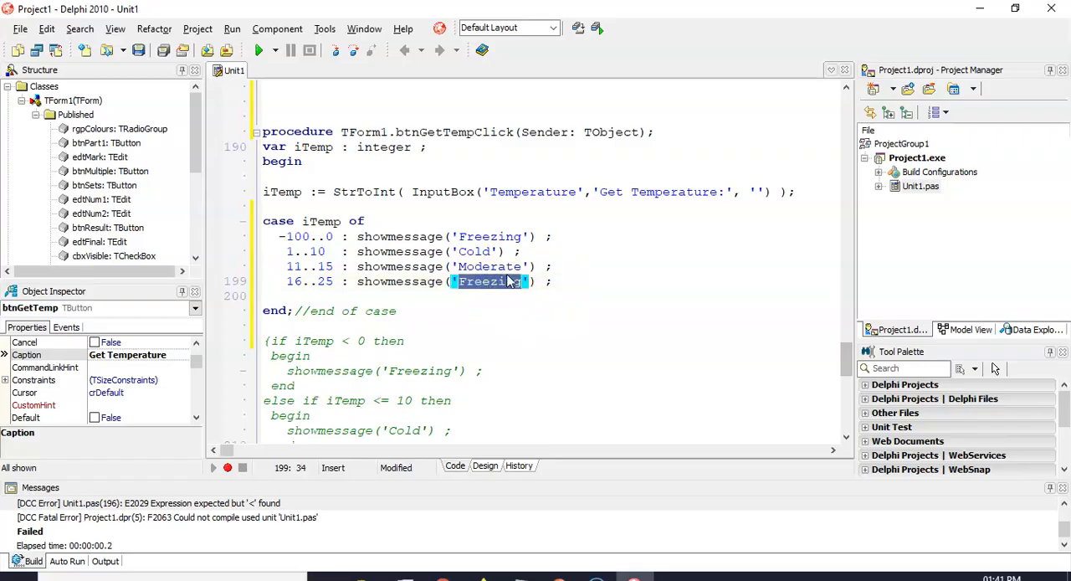
{"action": "type", "text": "Warm"}
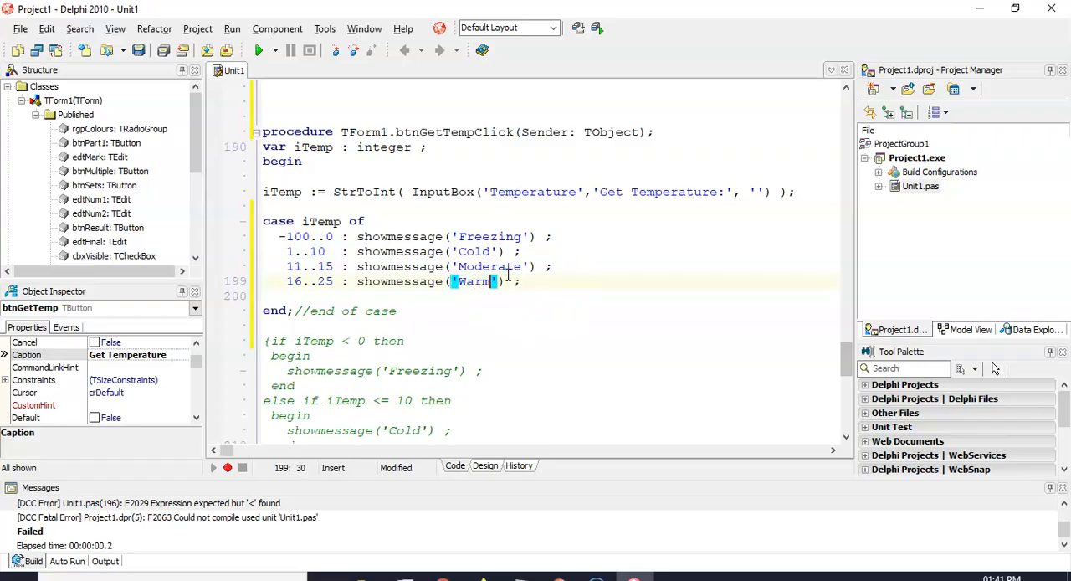
{"action": "scroll", "scroll_direction": "down", "scroll_amount": 3}
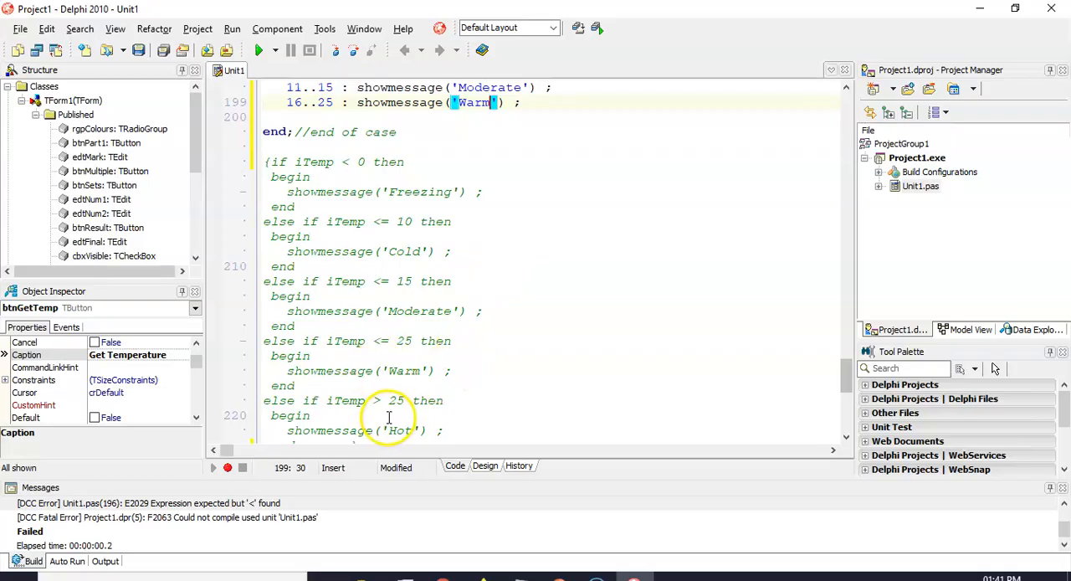
{"action": "scroll", "scroll_direction": "up", "scroll_amount": 3}
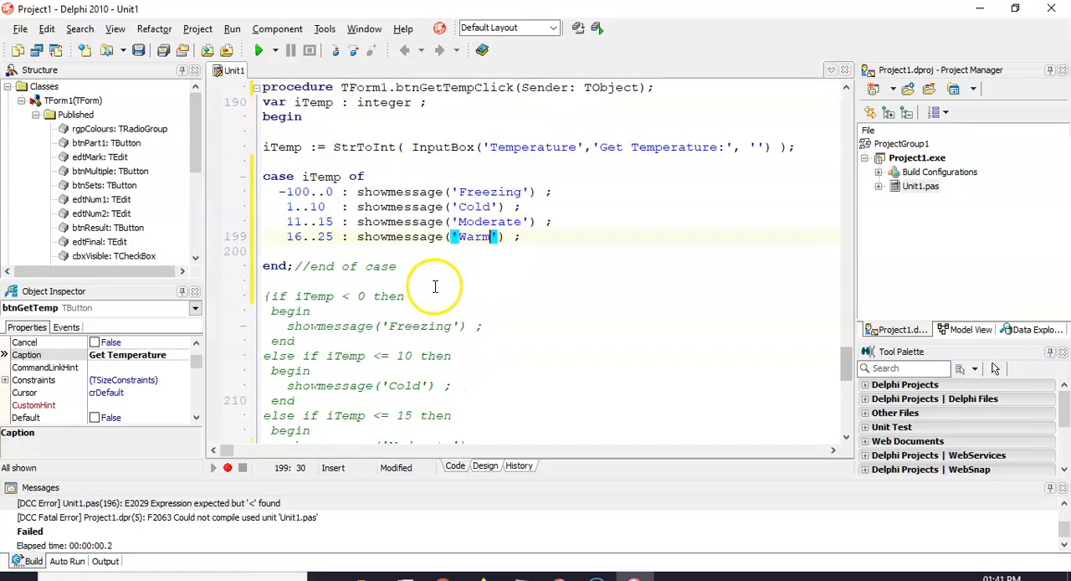
{"action": "mouse_move", "coordinate": [354, 245]}
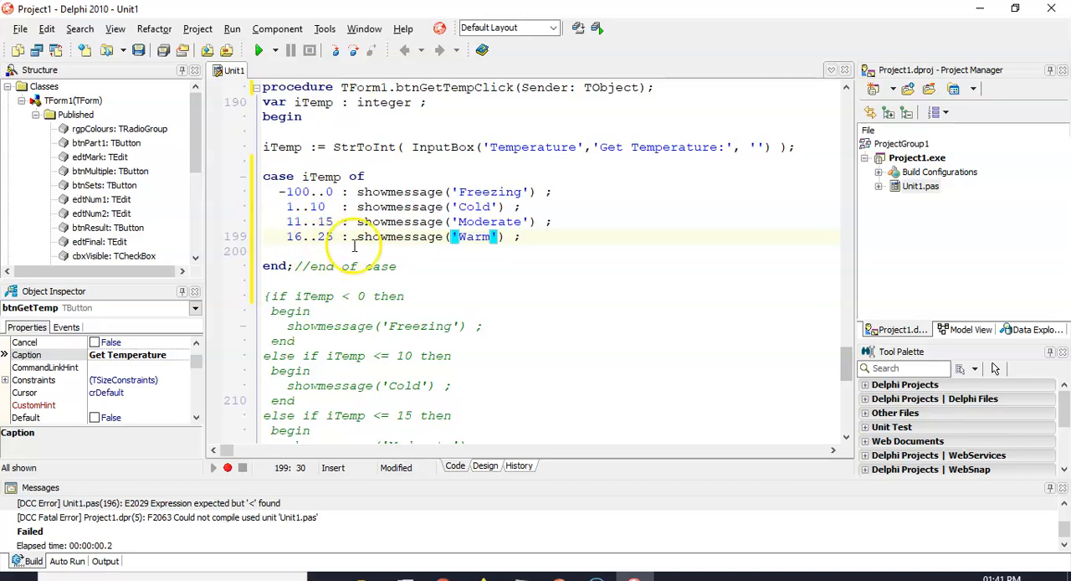
{"action": "key", "text": "Return"}
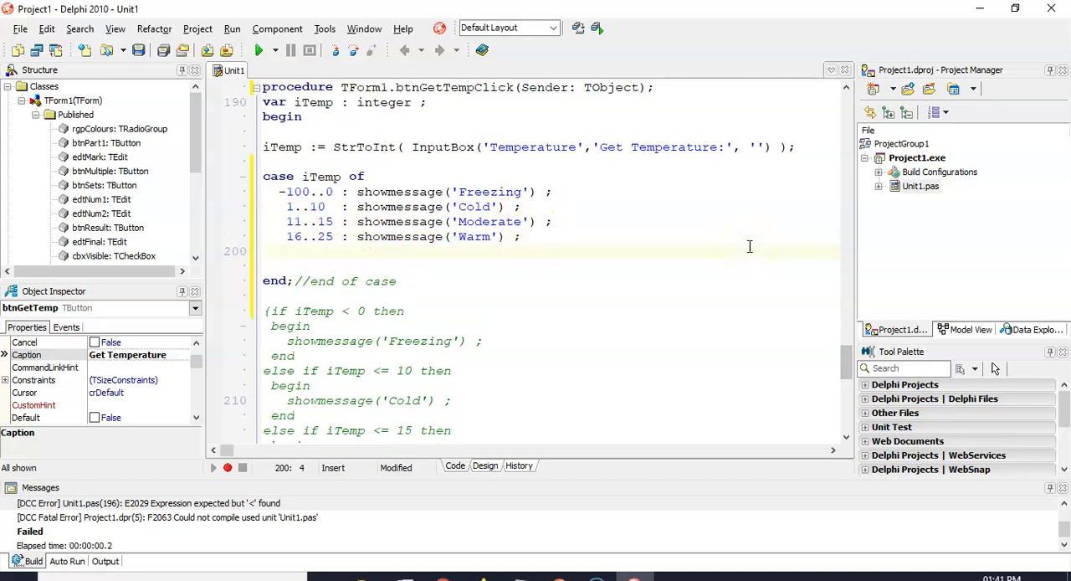
Step: Add the final 26..100 branch showing Hot before the case's end
{"action": "type", "text": "26"}
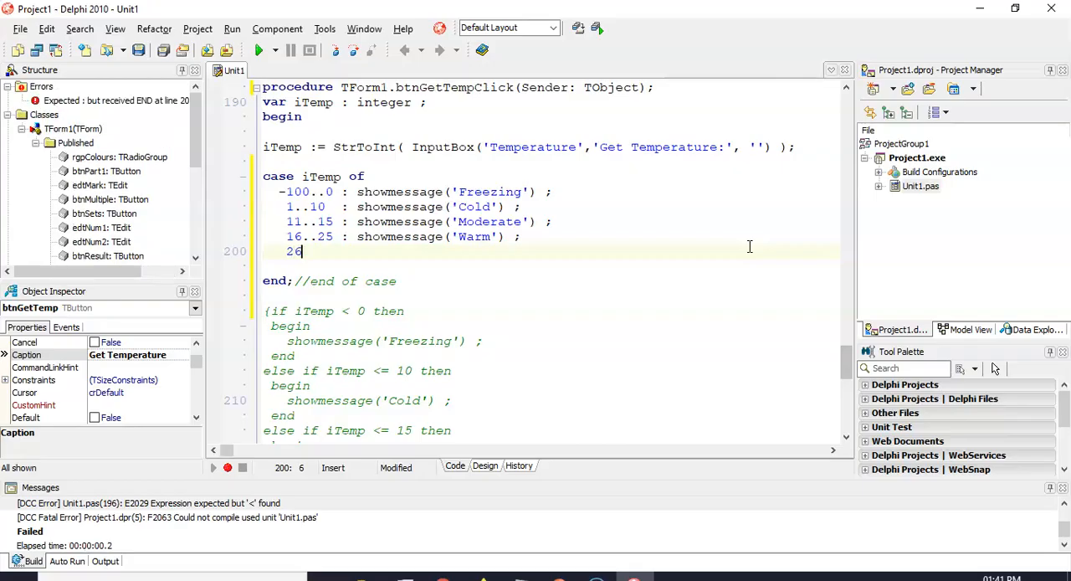
{"action": "type", "text": "..100 : showmessage('Hot') ;"}
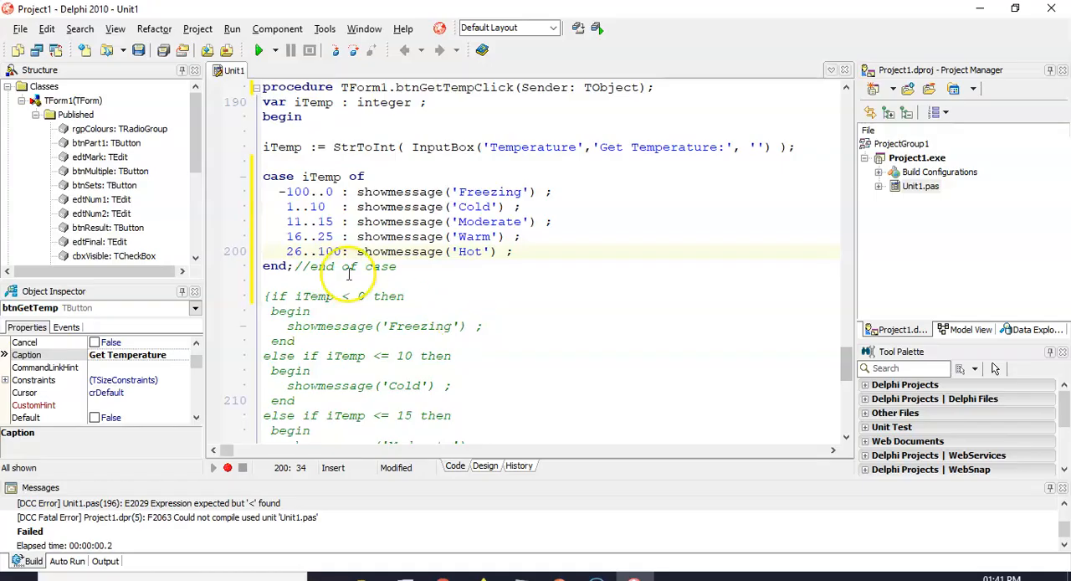
{"action": "scroll", "scroll_direction": "down", "scroll_amount": 3}
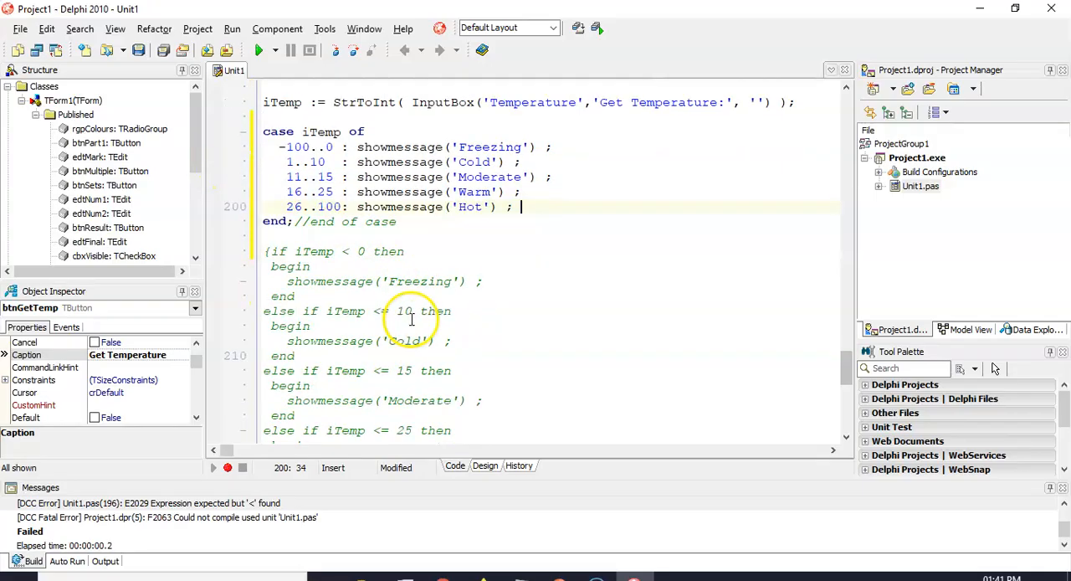
{"action": "scroll", "scroll_direction": "up", "scroll_amount": 3}
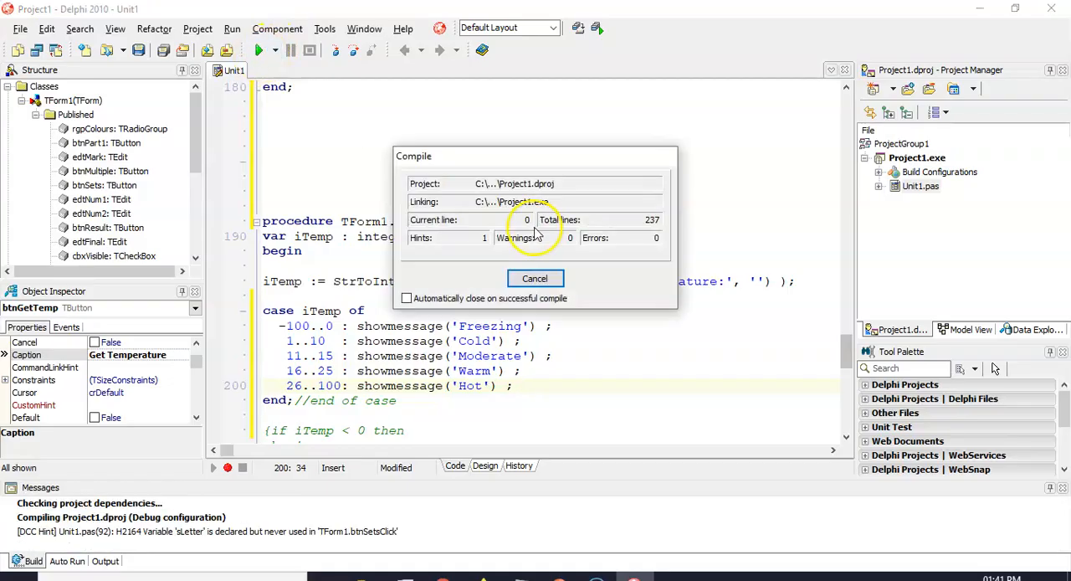
Step: Run the form, enter -5 and confirm the Freezing message
{"action": "left_click", "coordinate": [535, 278]}
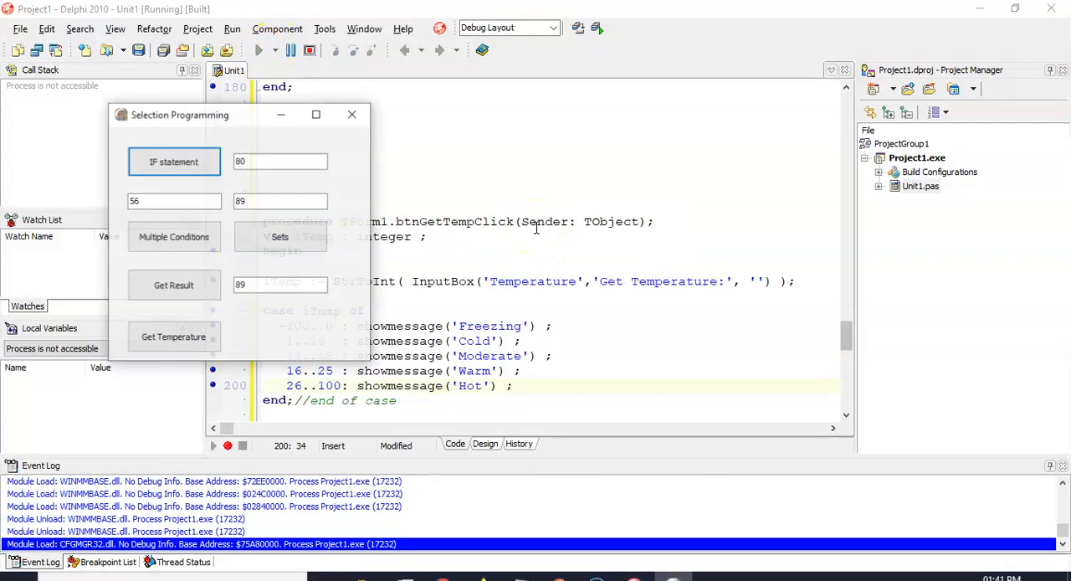
{"action": "left_click_drag", "start_coordinate": [180, 115], "coordinate": [647, 120]}
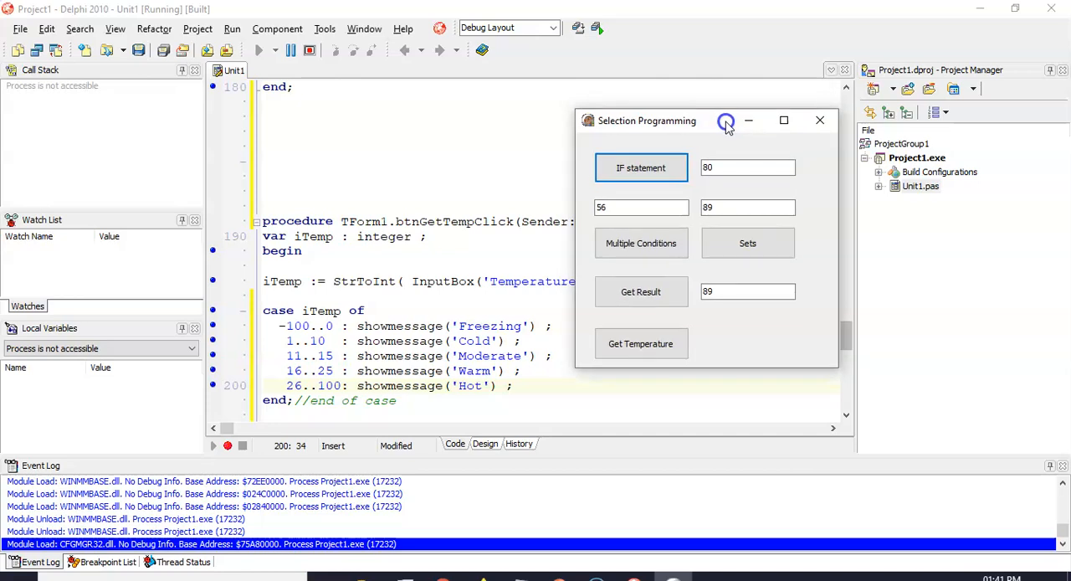
{"action": "left_click", "coordinate": [641, 343]}
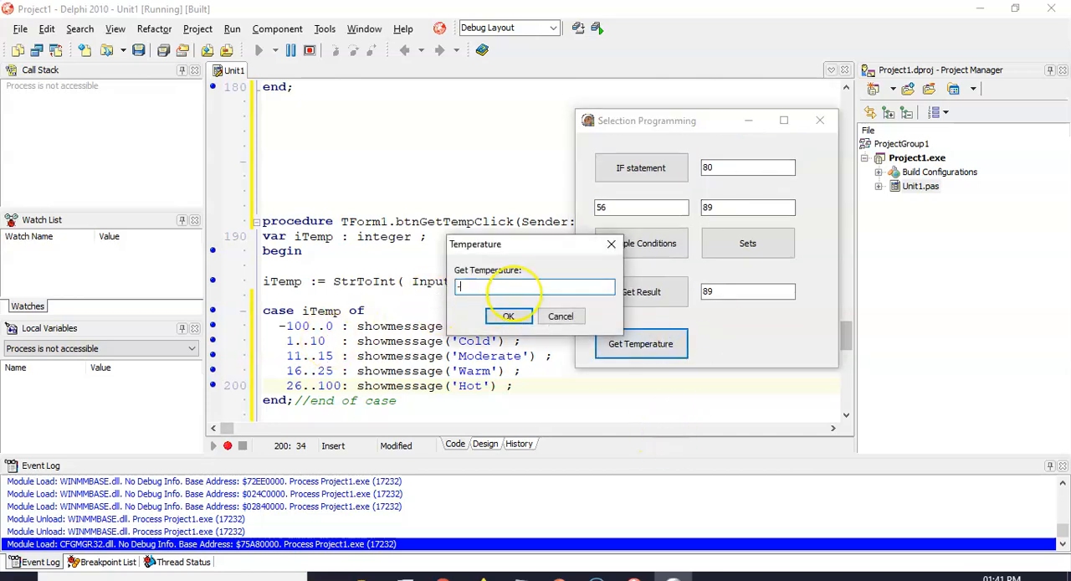
{"action": "type", "text": "5"}
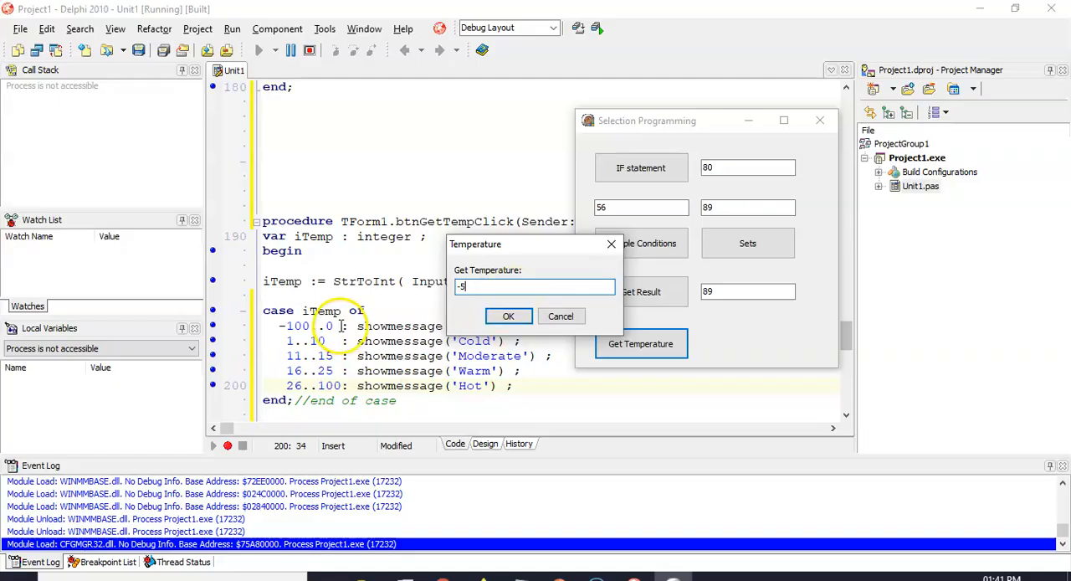
{"action": "left_click", "coordinate": [508, 315]}
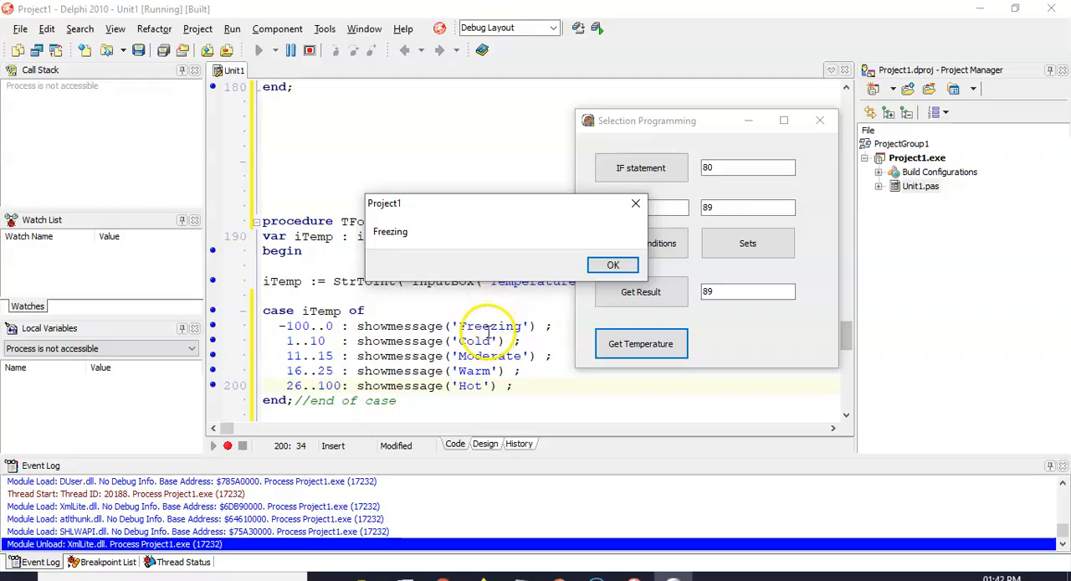
{"action": "left_click", "coordinate": [613, 264]}
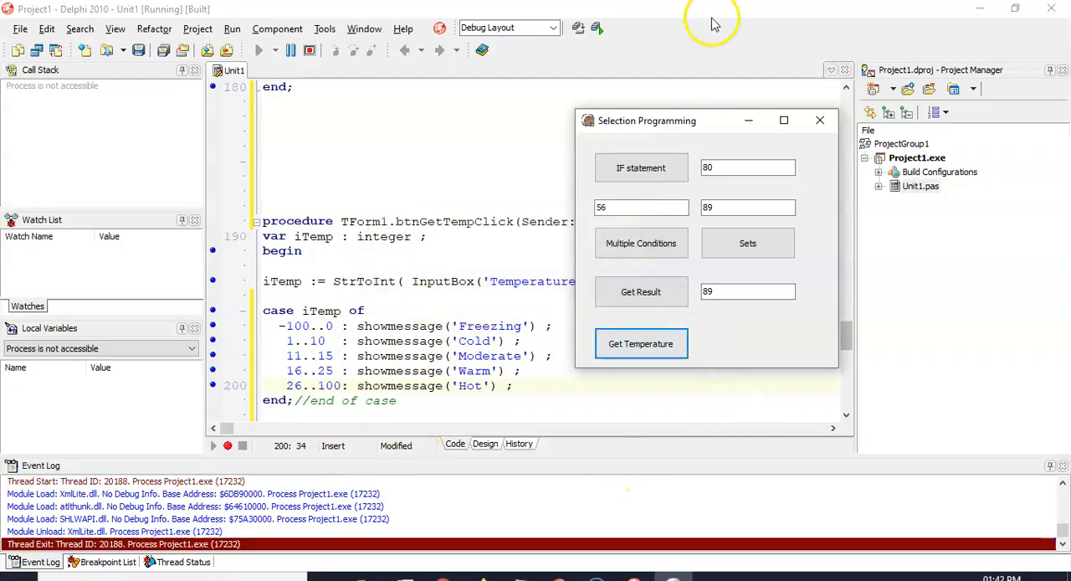
Step: Enter 16 and 32, confirming the Warm and Hot messages
{"action": "left_click", "coordinate": [640, 343]}
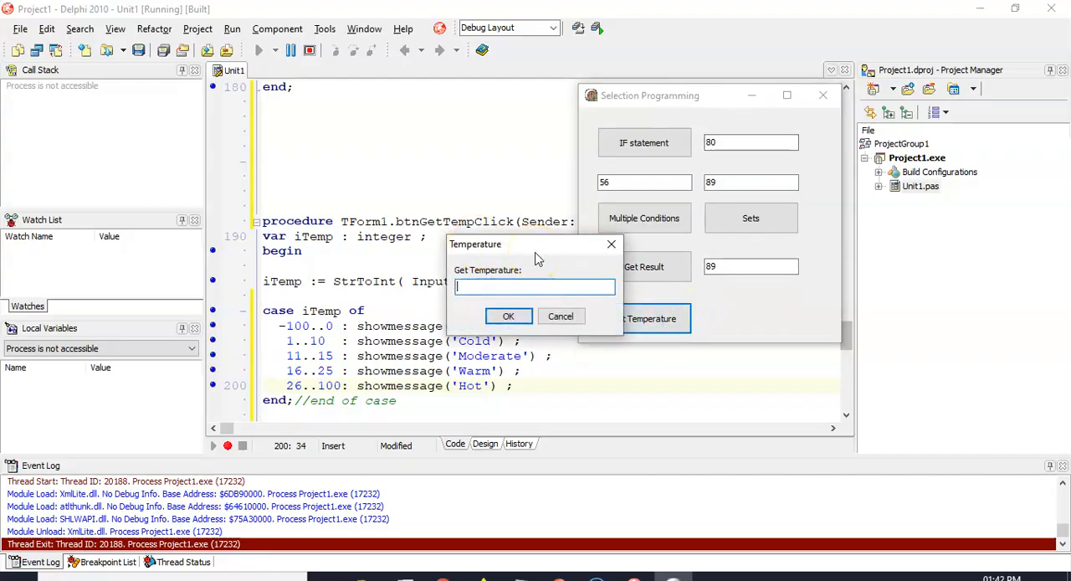
{"action": "type", "text": "16"}
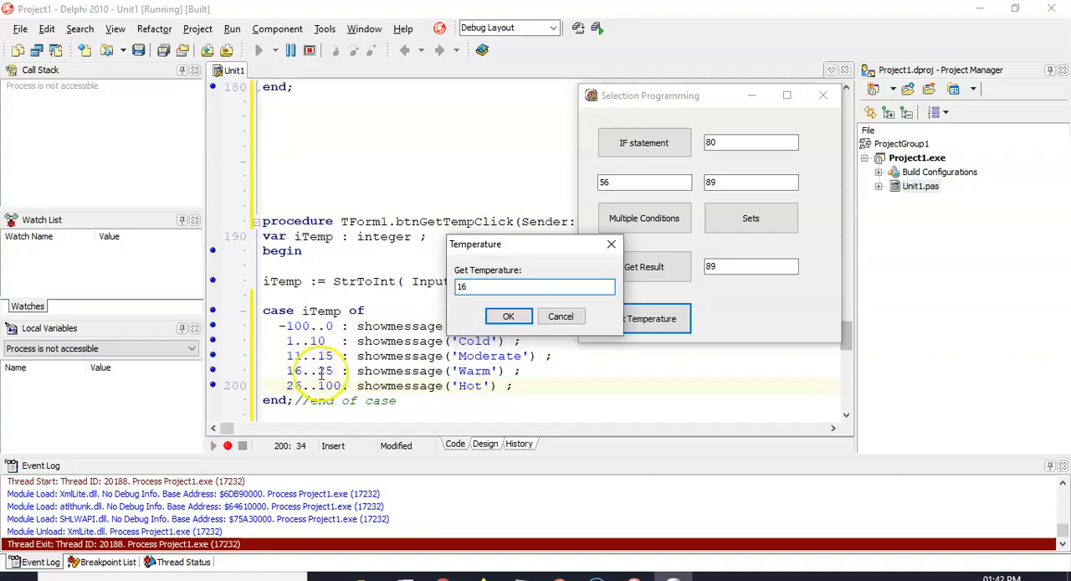
{"action": "left_click", "coordinate": [508, 315]}
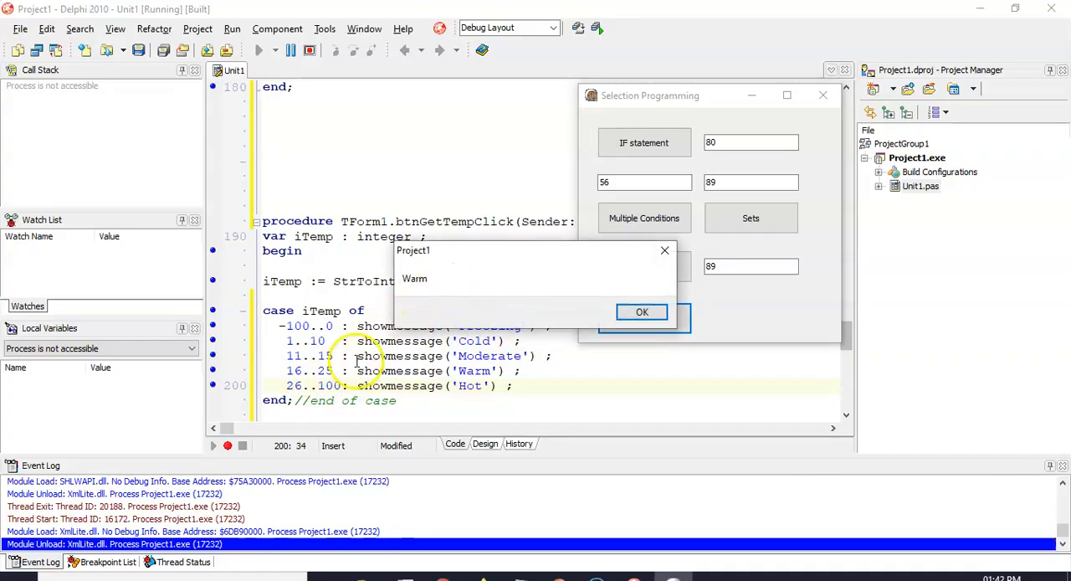
{"action": "left_click", "coordinate": [642, 311]}
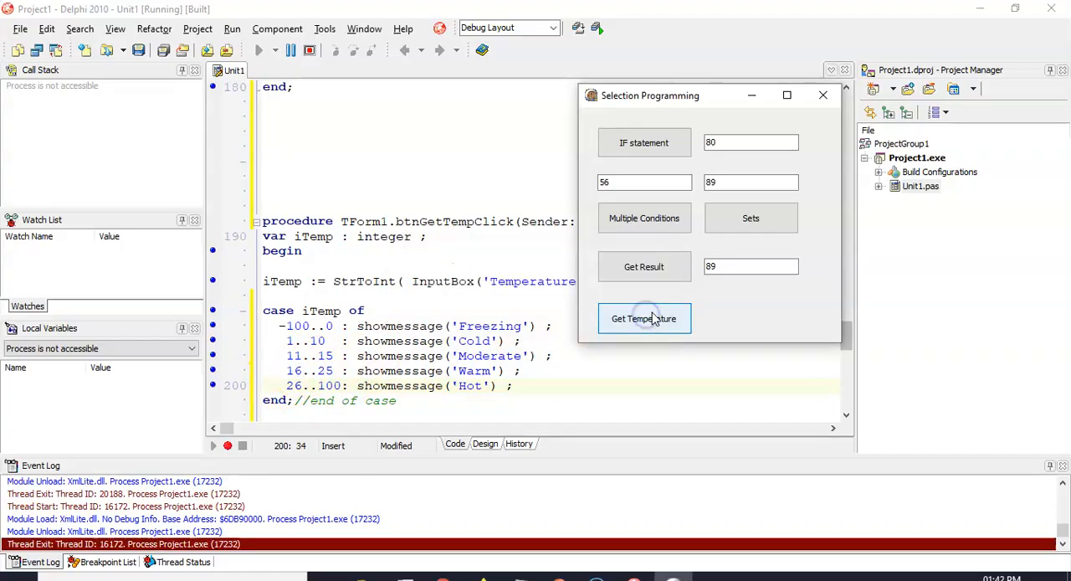
{"action": "left_click", "coordinate": [644, 318]}
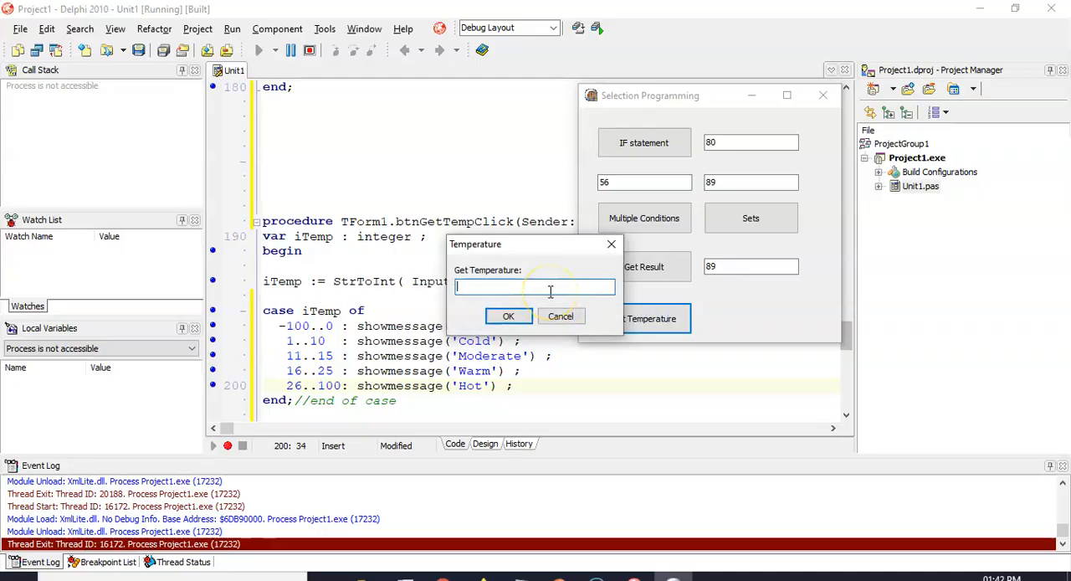
{"action": "type", "text": "32"}
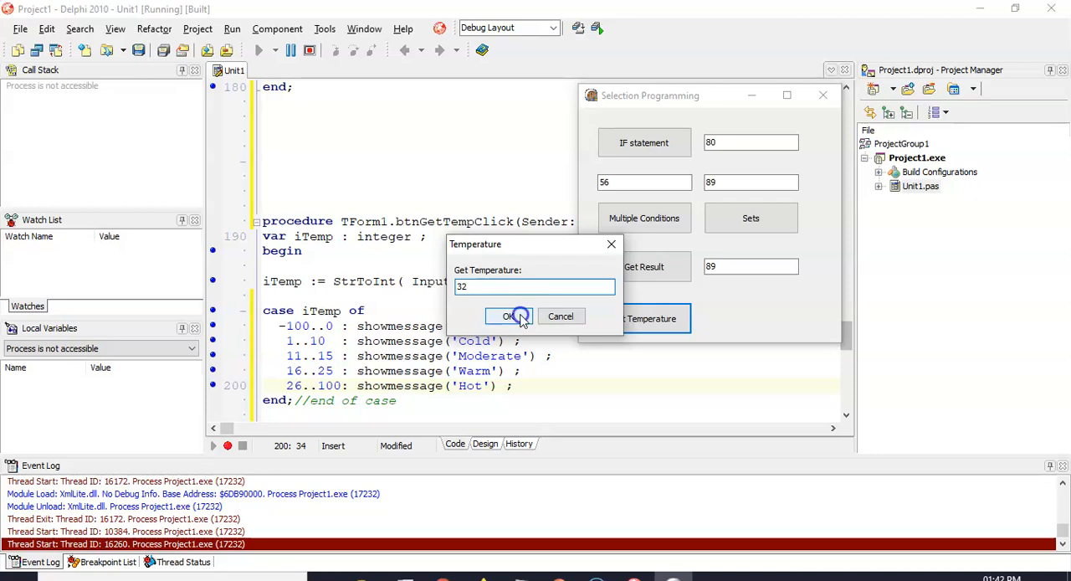
{"action": "left_click", "coordinate": [510, 315]}
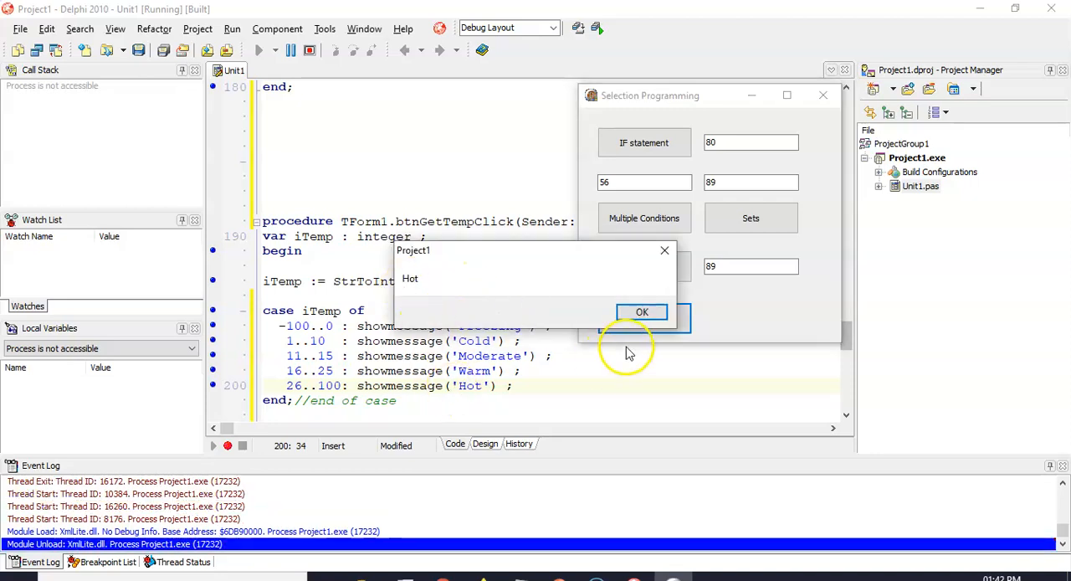
{"action": "left_click", "coordinate": [642, 311]}
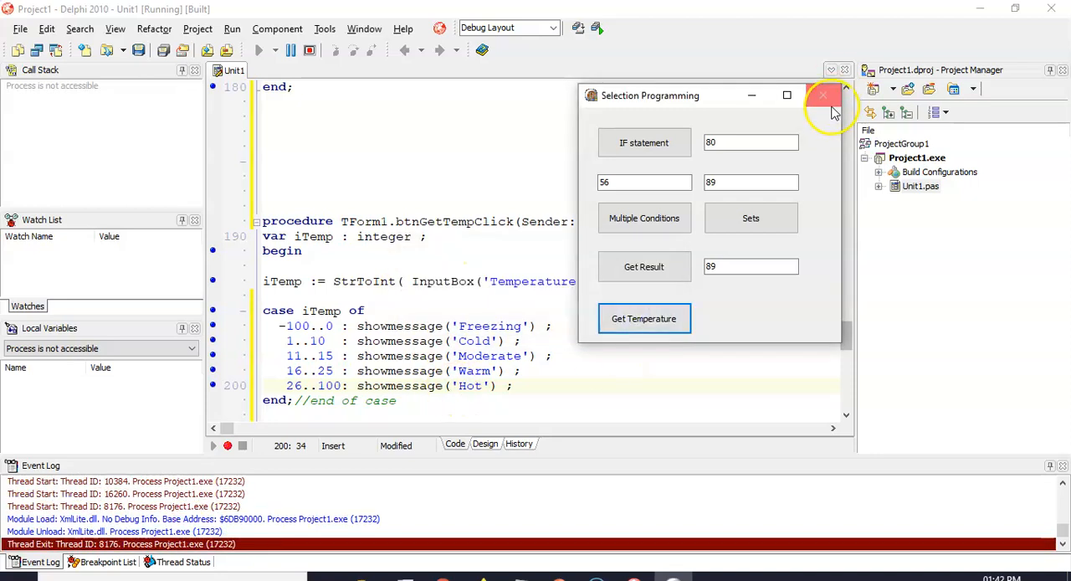
Step: Close the form, change Warm's lower bound to 15, and hit E2030 Duplicate case label
{"action": "left_click", "coordinate": [823, 94]}
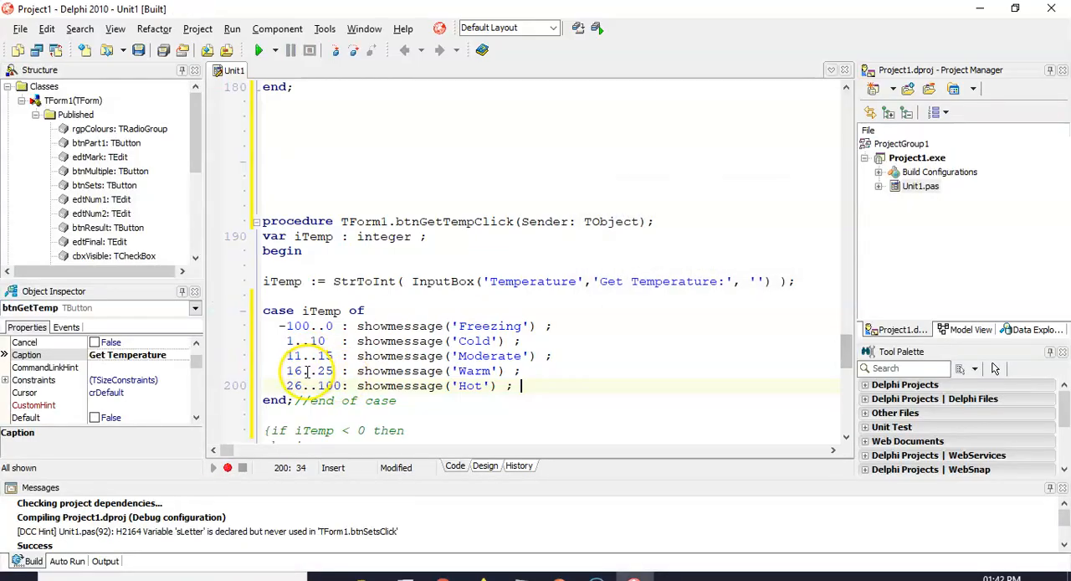
{"action": "left_click", "coordinate": [297, 371]}
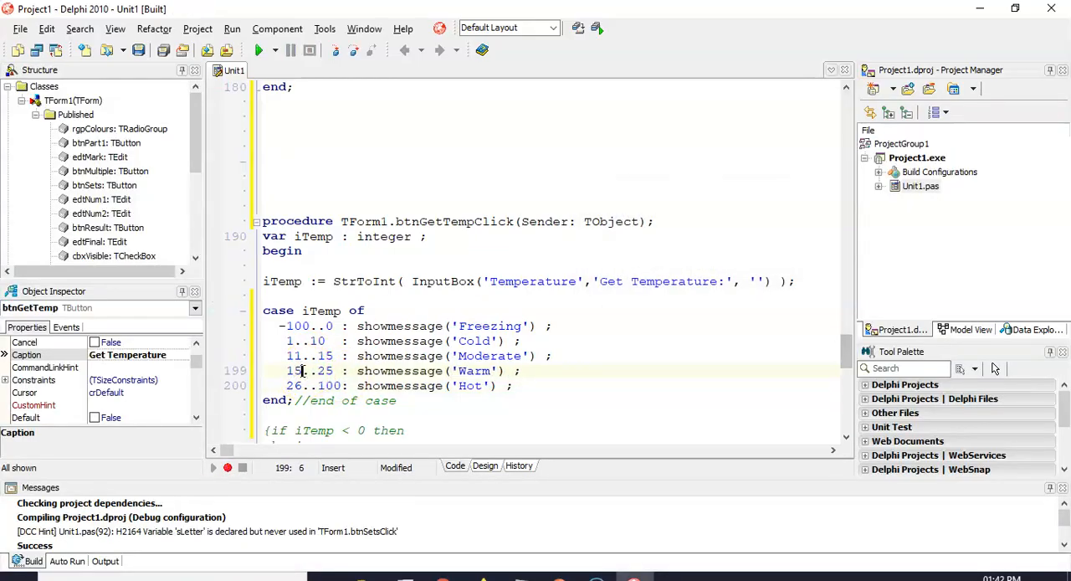
{"action": "left_click", "coordinate": [262, 50]}
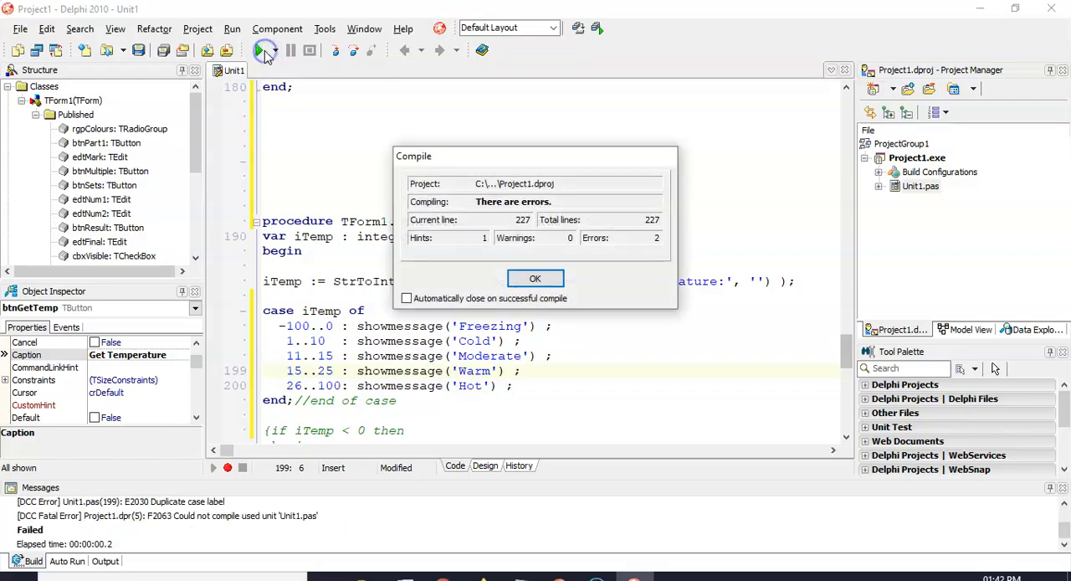
{"action": "left_click", "coordinate": [535, 278]}
{"action": "type", "text": "6"}
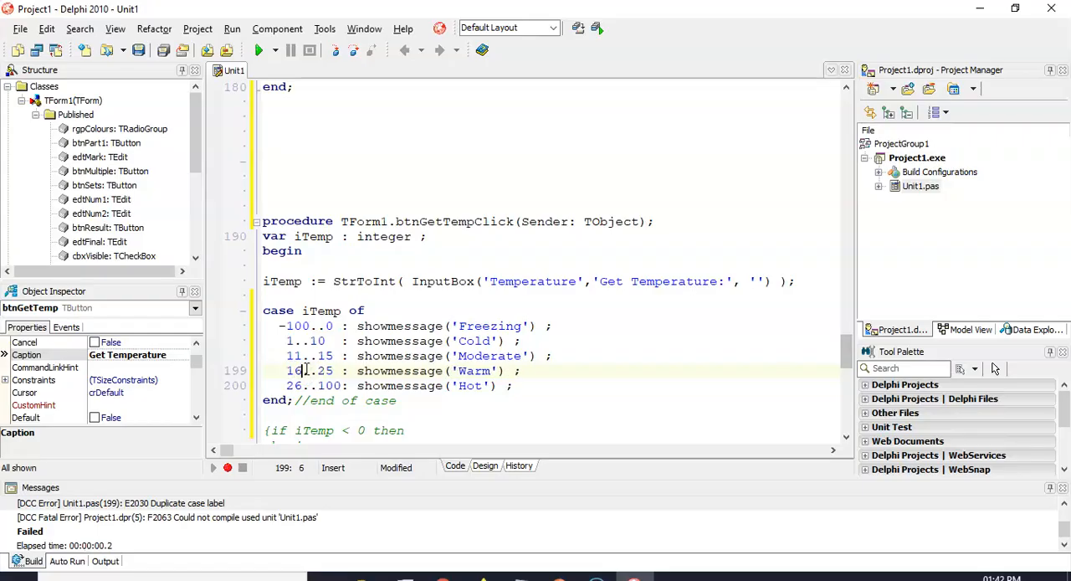
{"action": "mouse_move", "coordinate": [393, 326]}
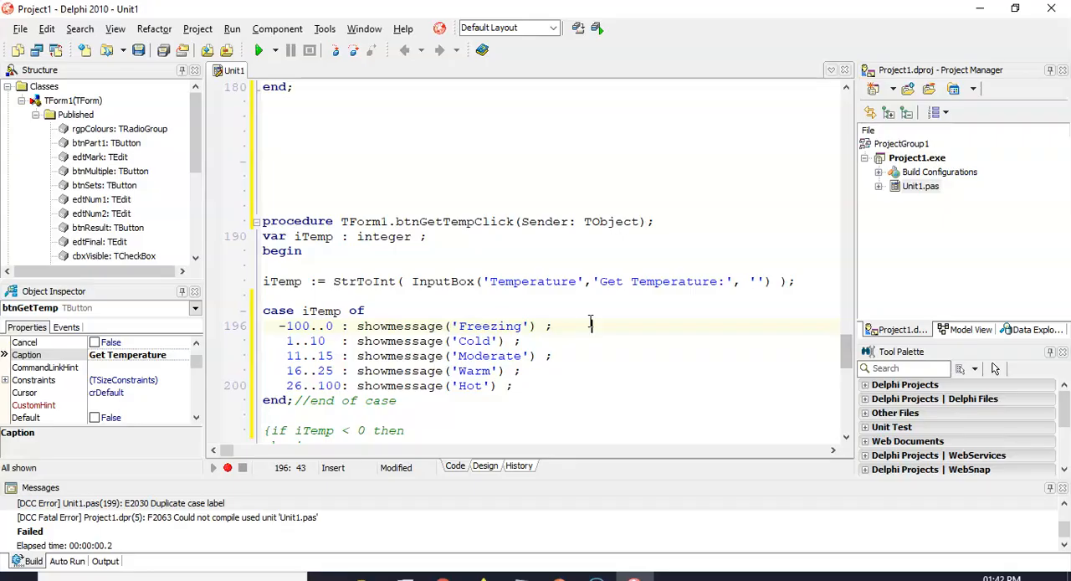
{"action": "scroll", "scroll_direction": "down", "scroll_amount": 3}
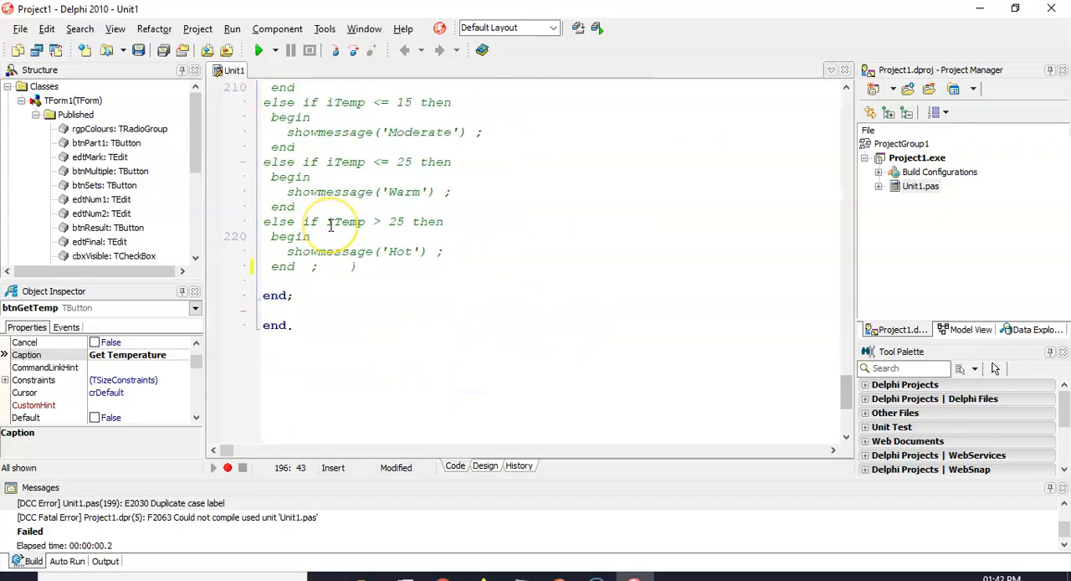
{"action": "scroll", "scroll_direction": "up", "scroll_amount": 3}
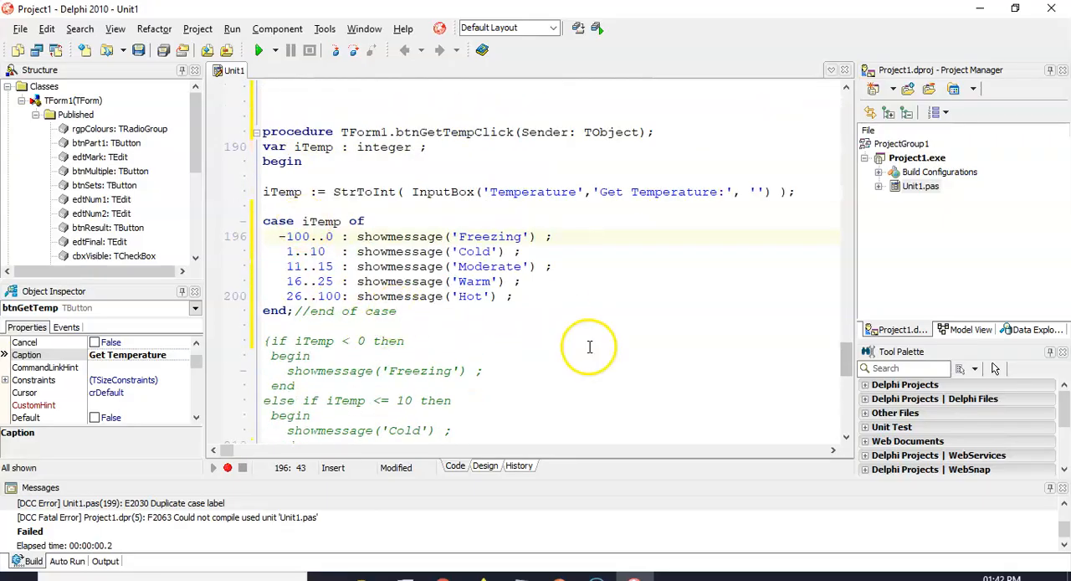